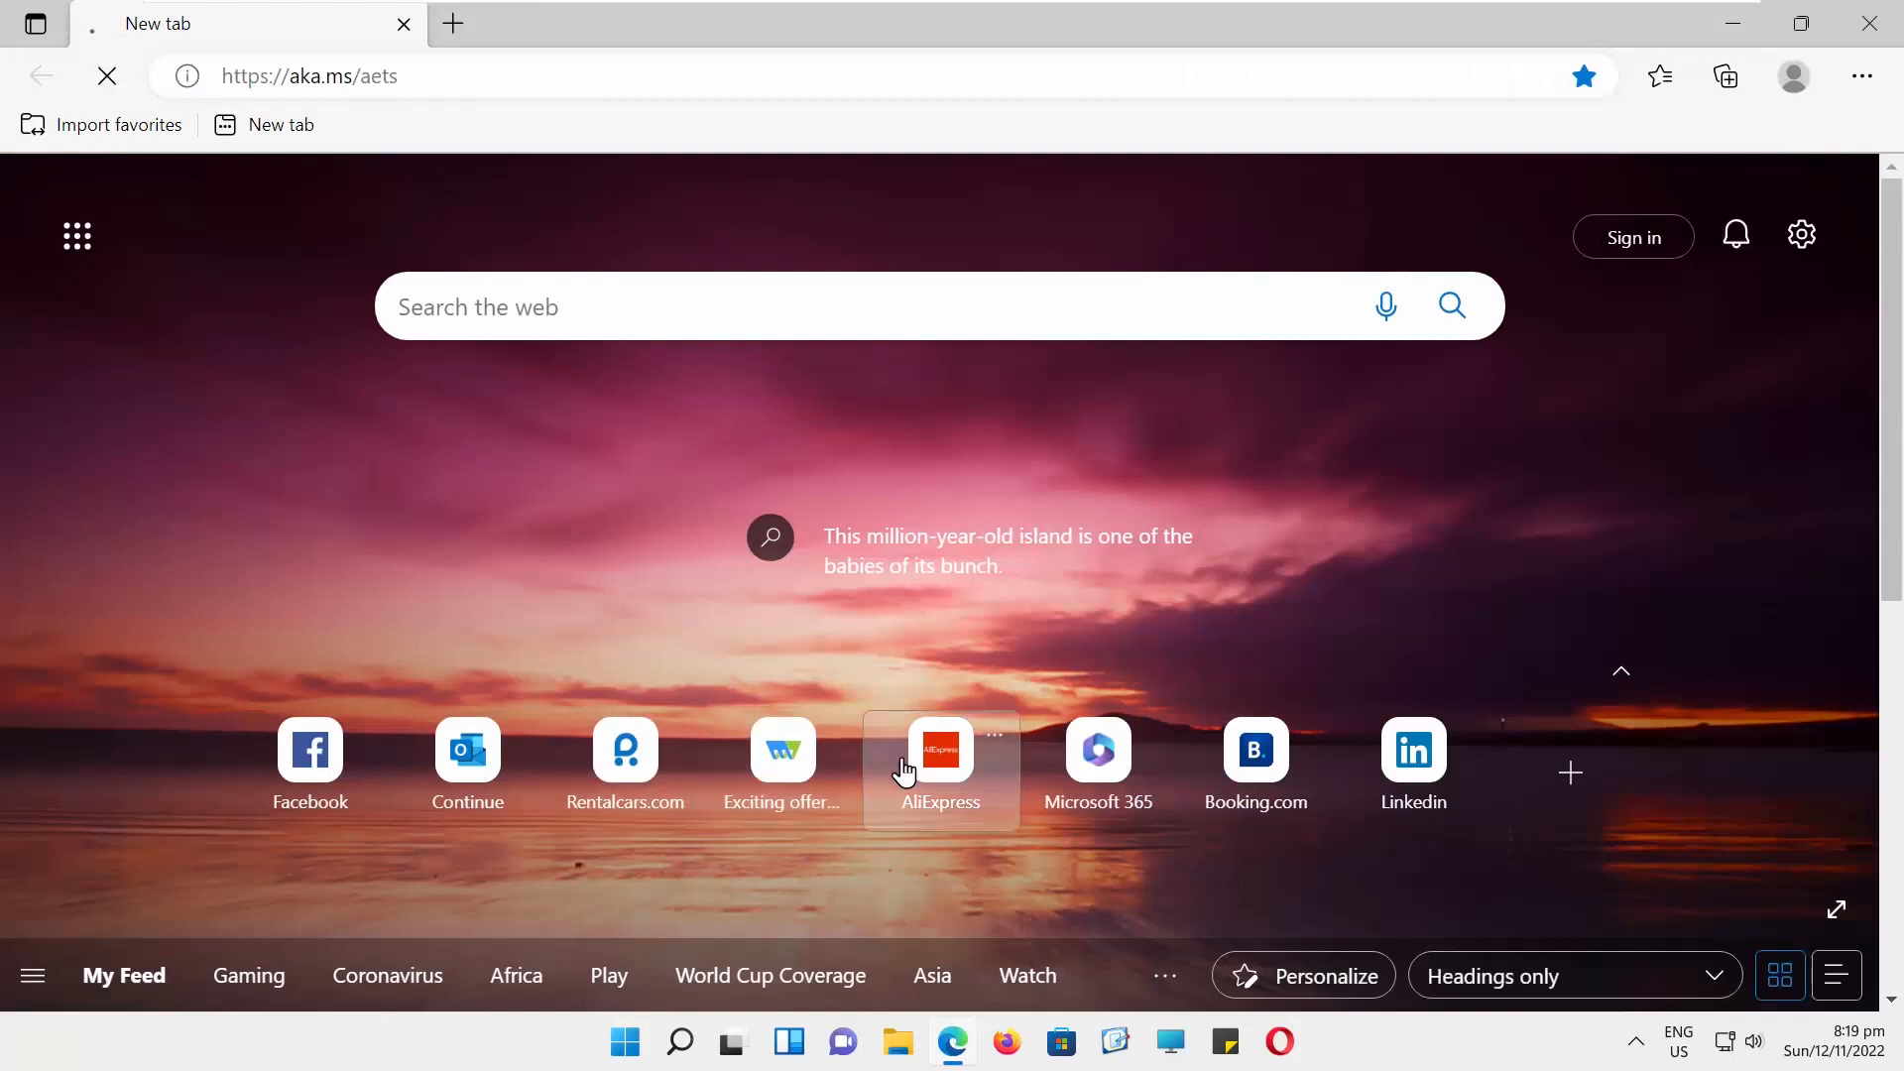
Open AliExpress from its quick link tile on Edge's new tab page
click(940, 750)
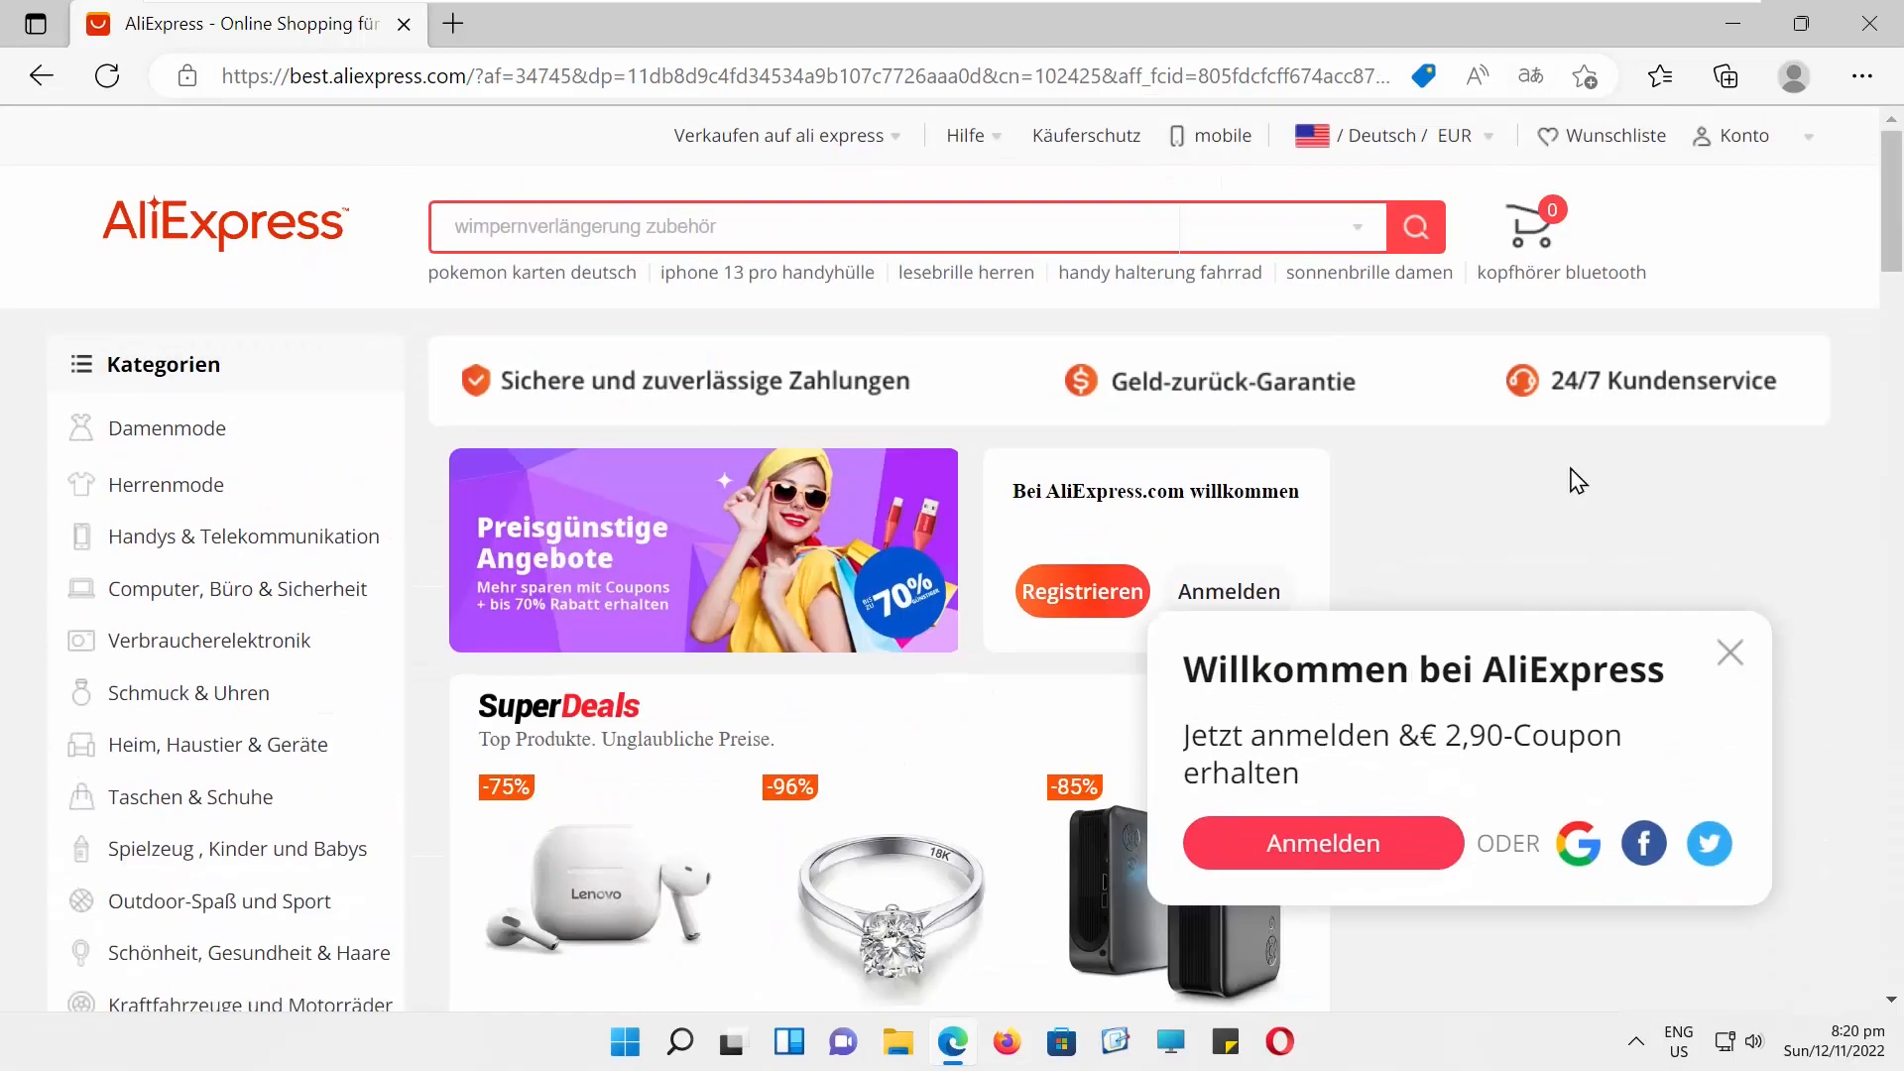
Turn off 'Show all' under Settings > Cookies and site permissions > Images, then return to AliExpress
click(1862, 77)
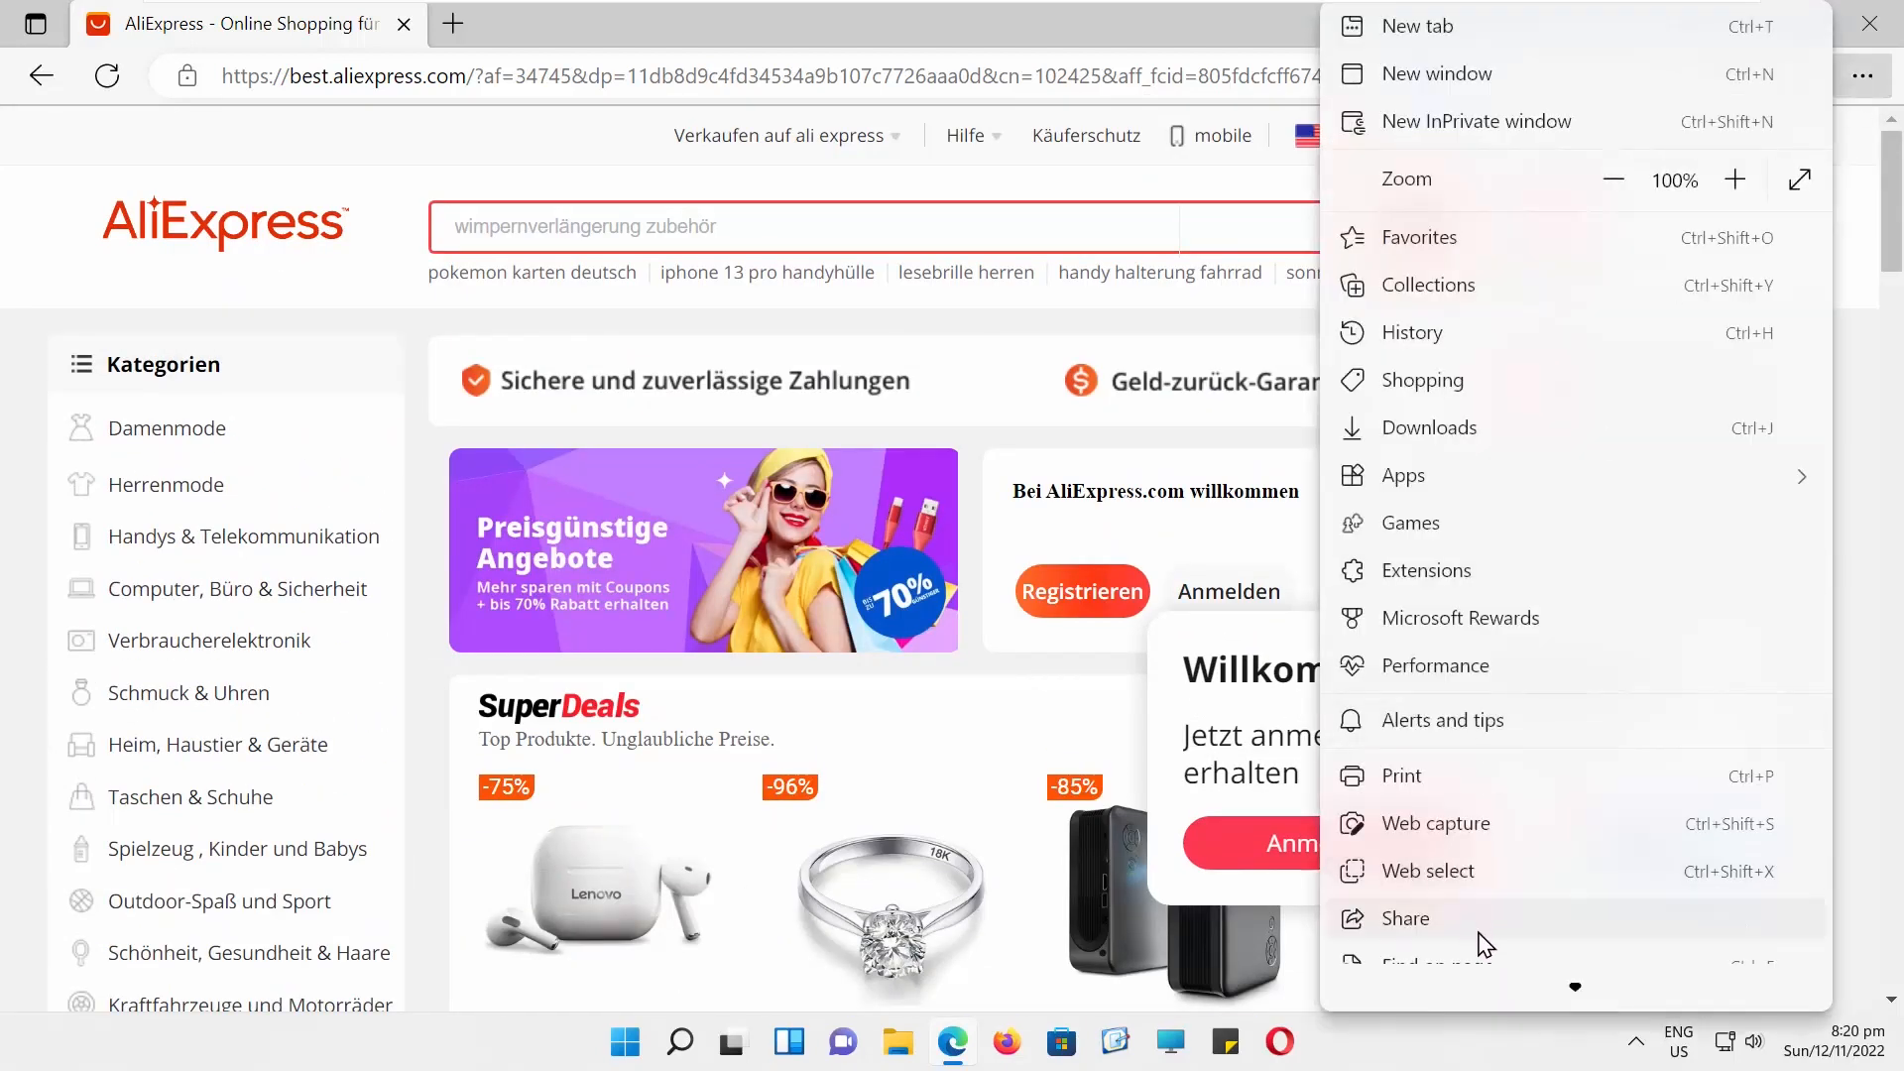
scroll(down, 3)
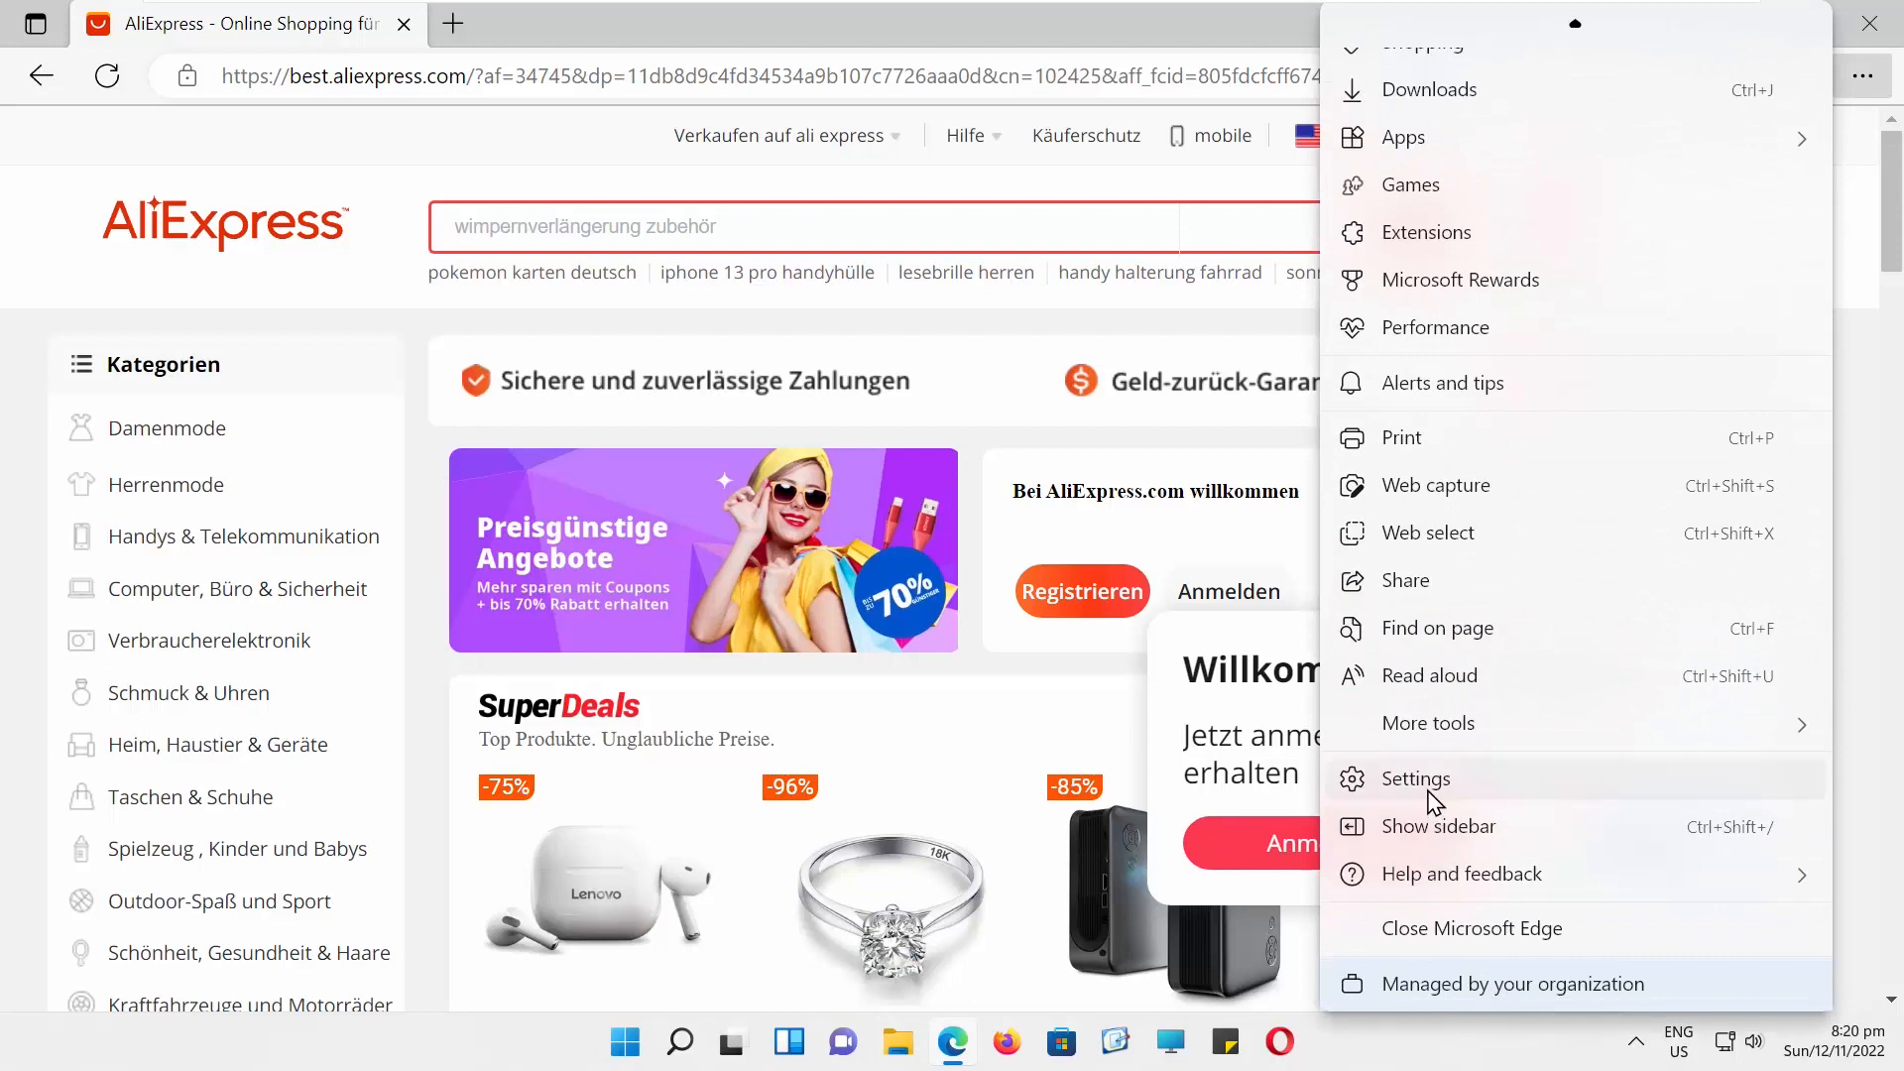
click(1413, 778)
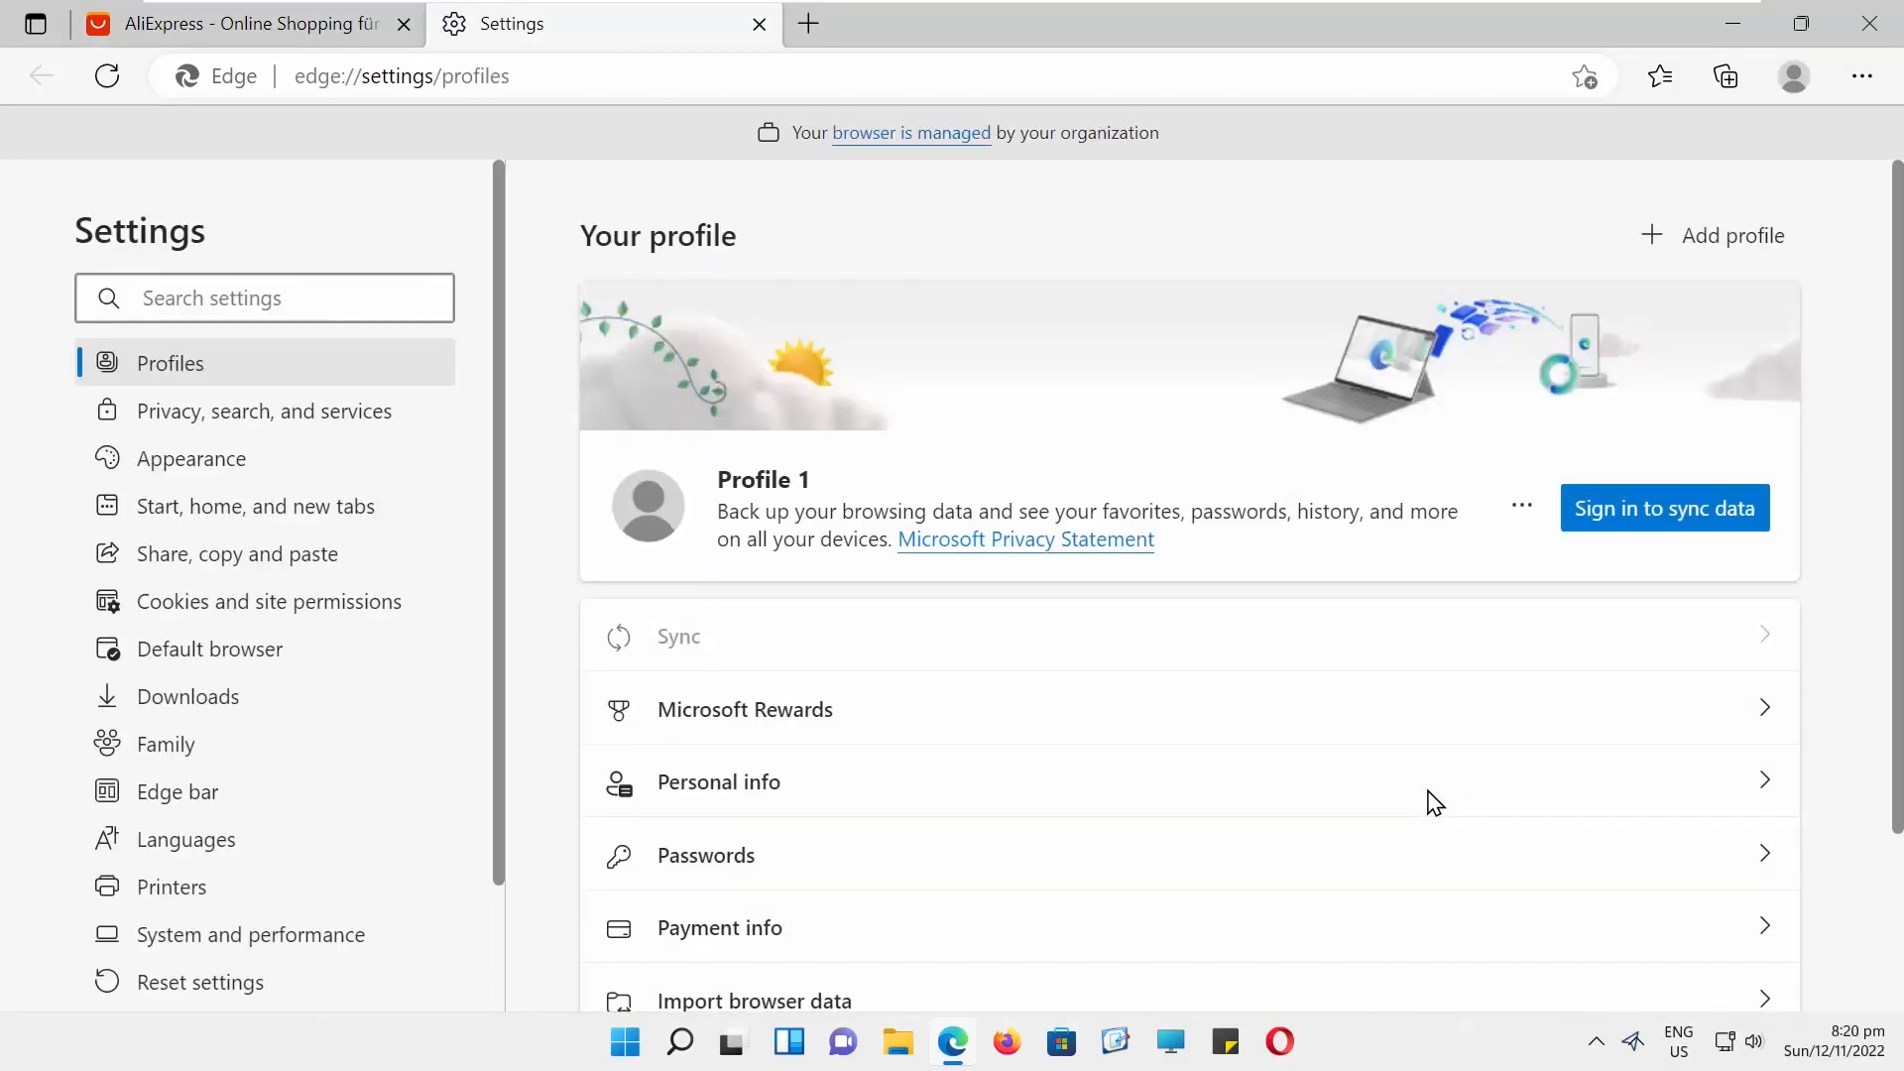
click(270, 600)
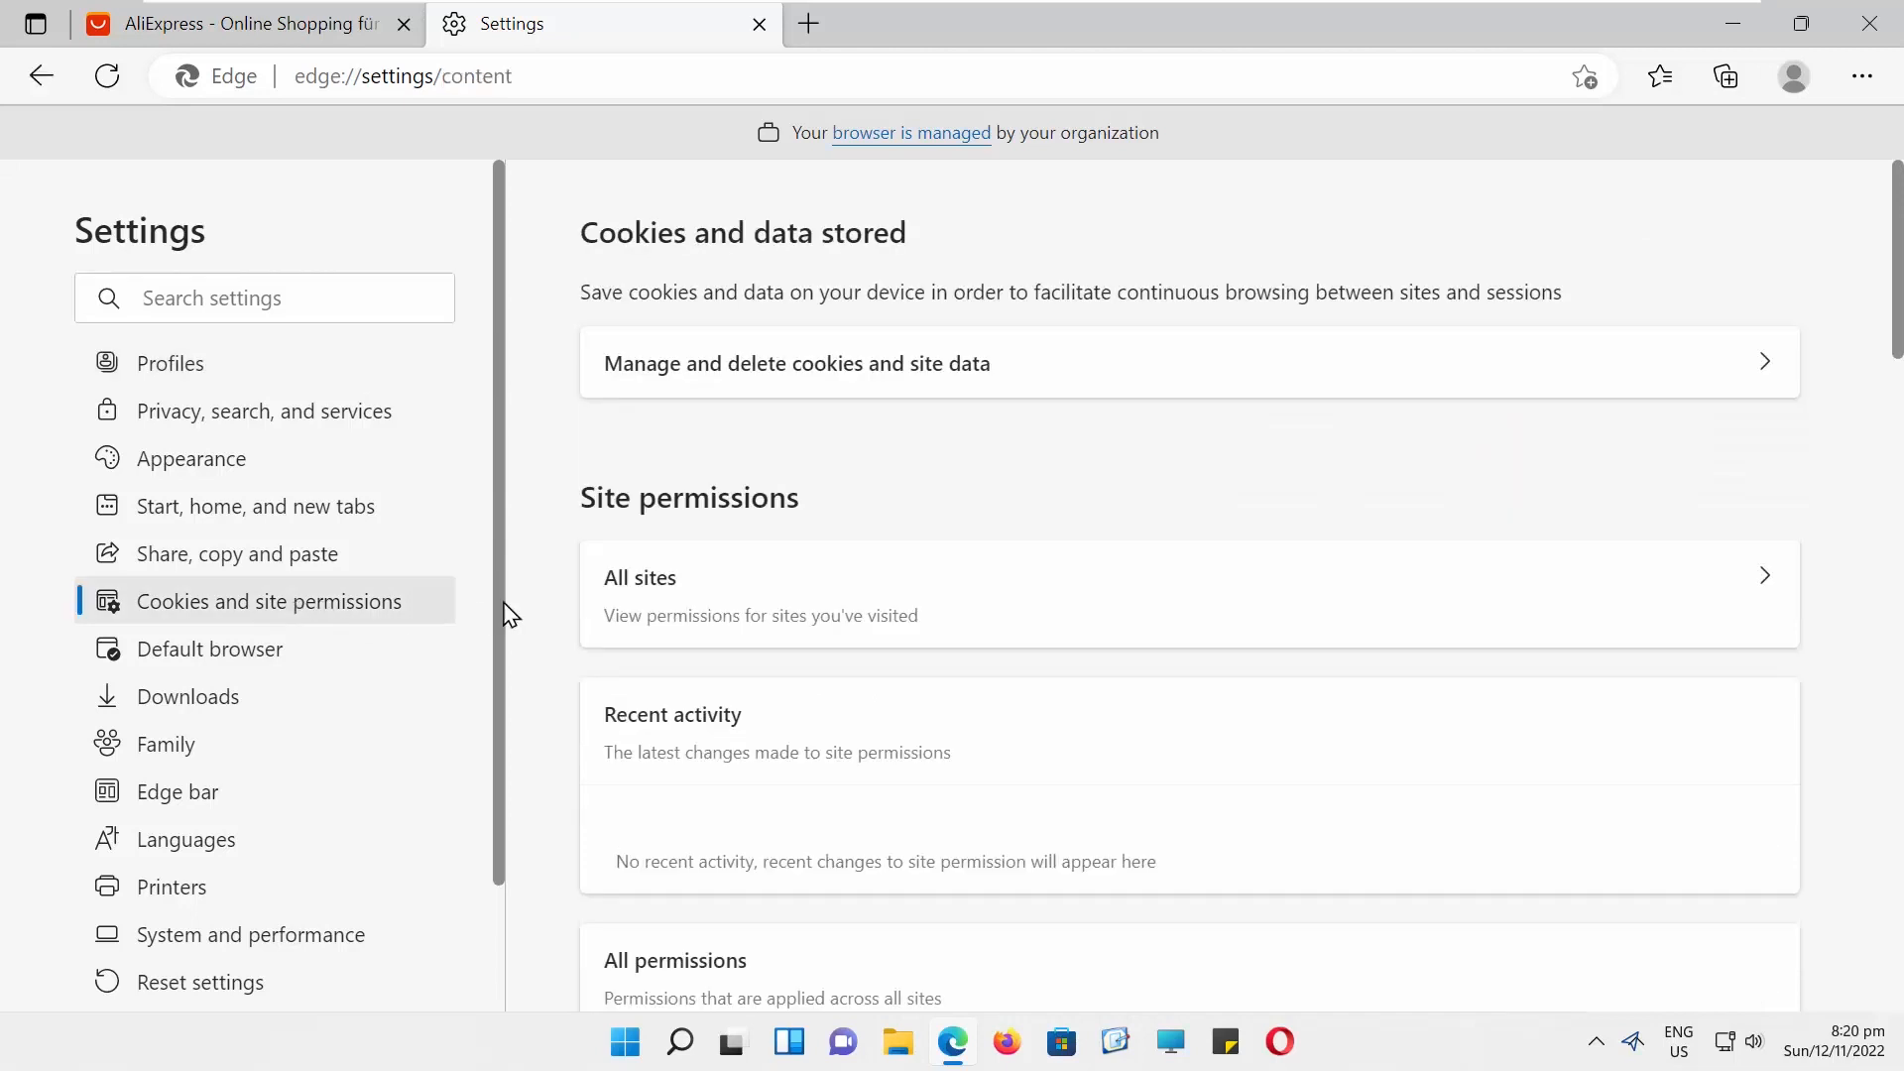
scroll(down, 3)
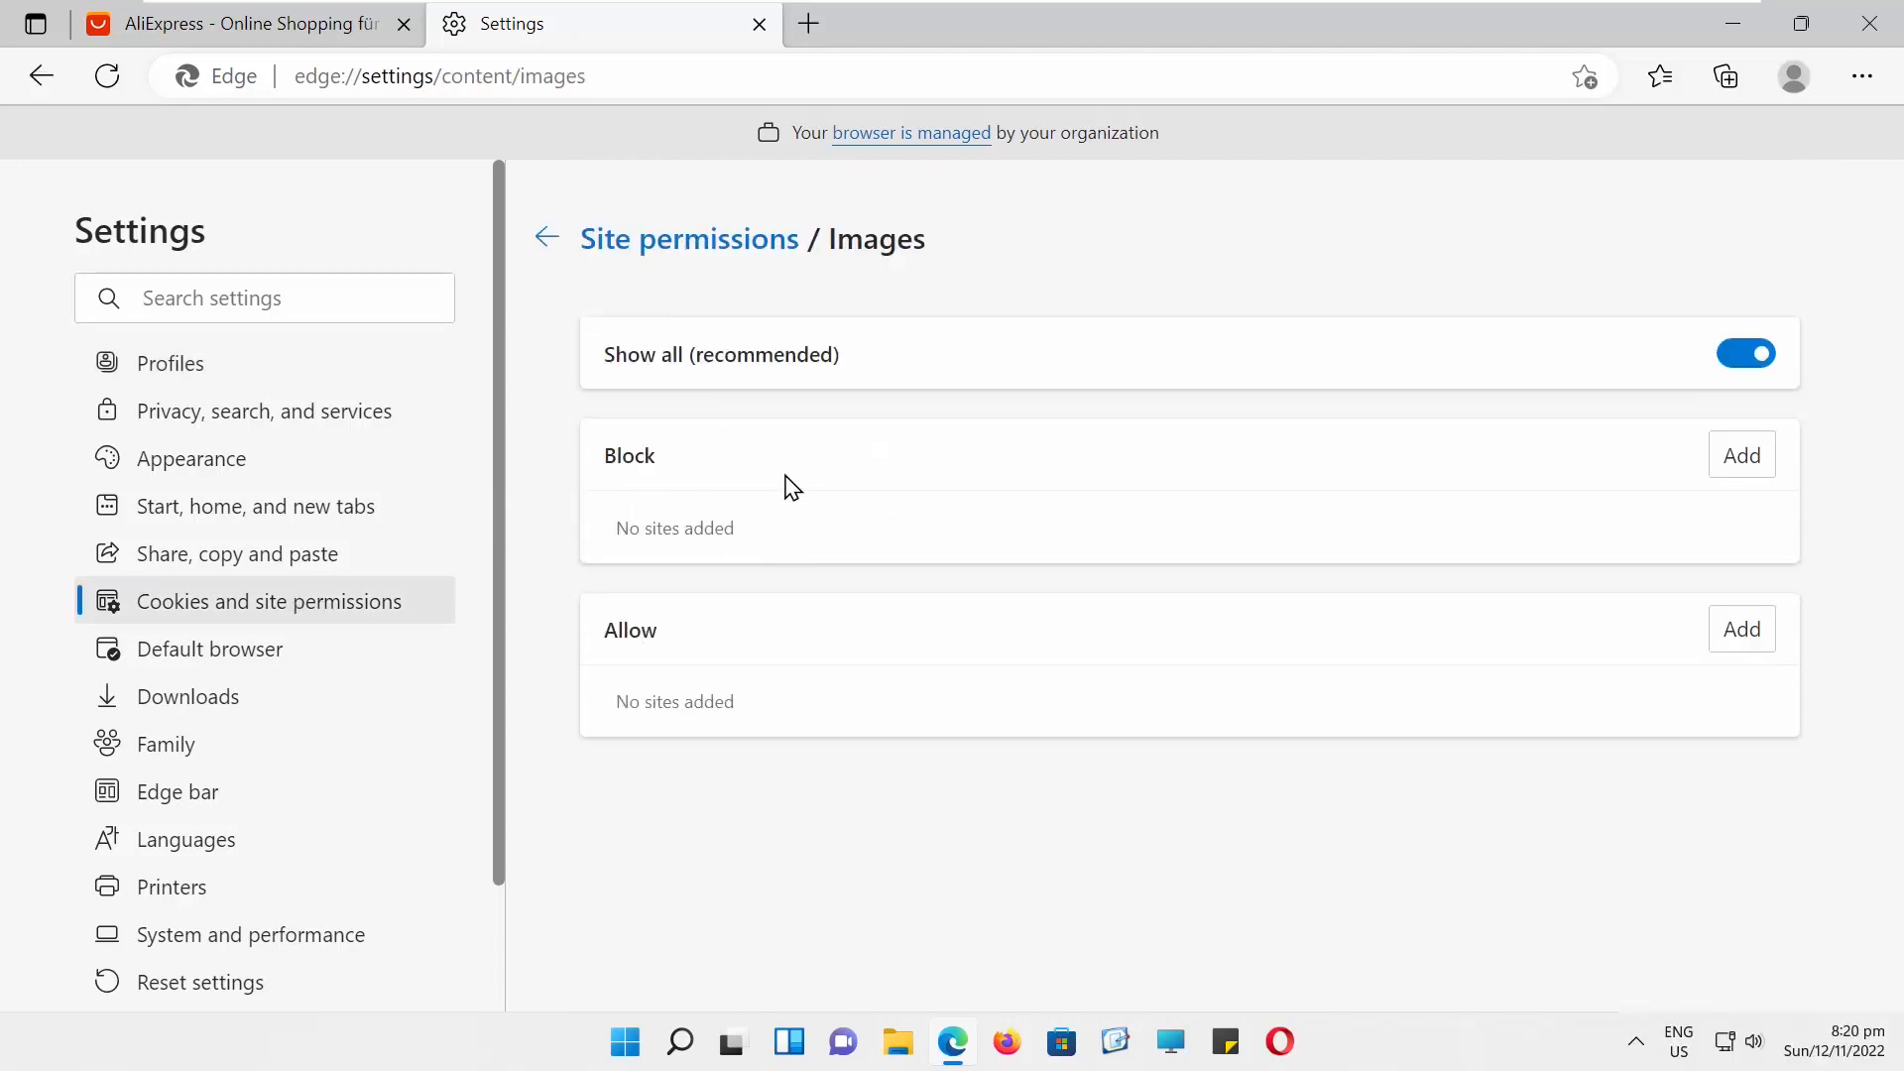
click(1746, 353)
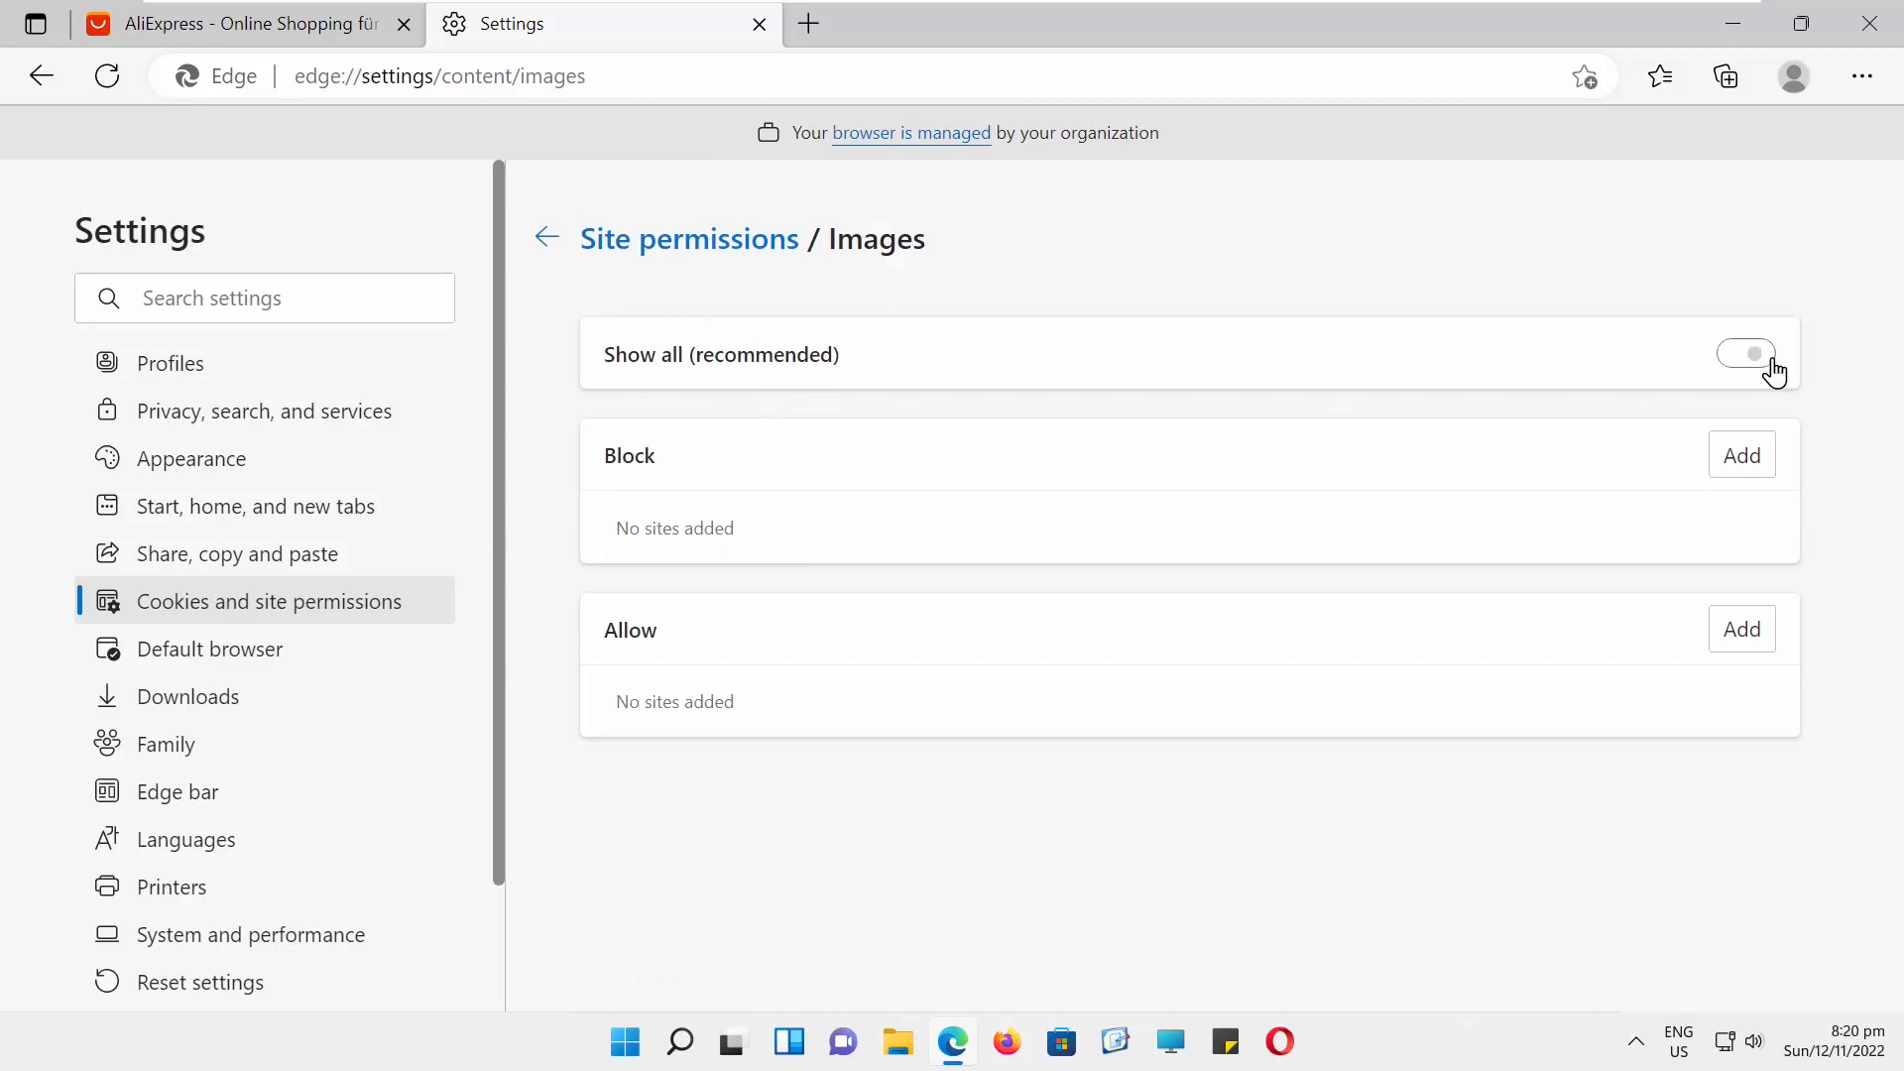
click(1745, 353)
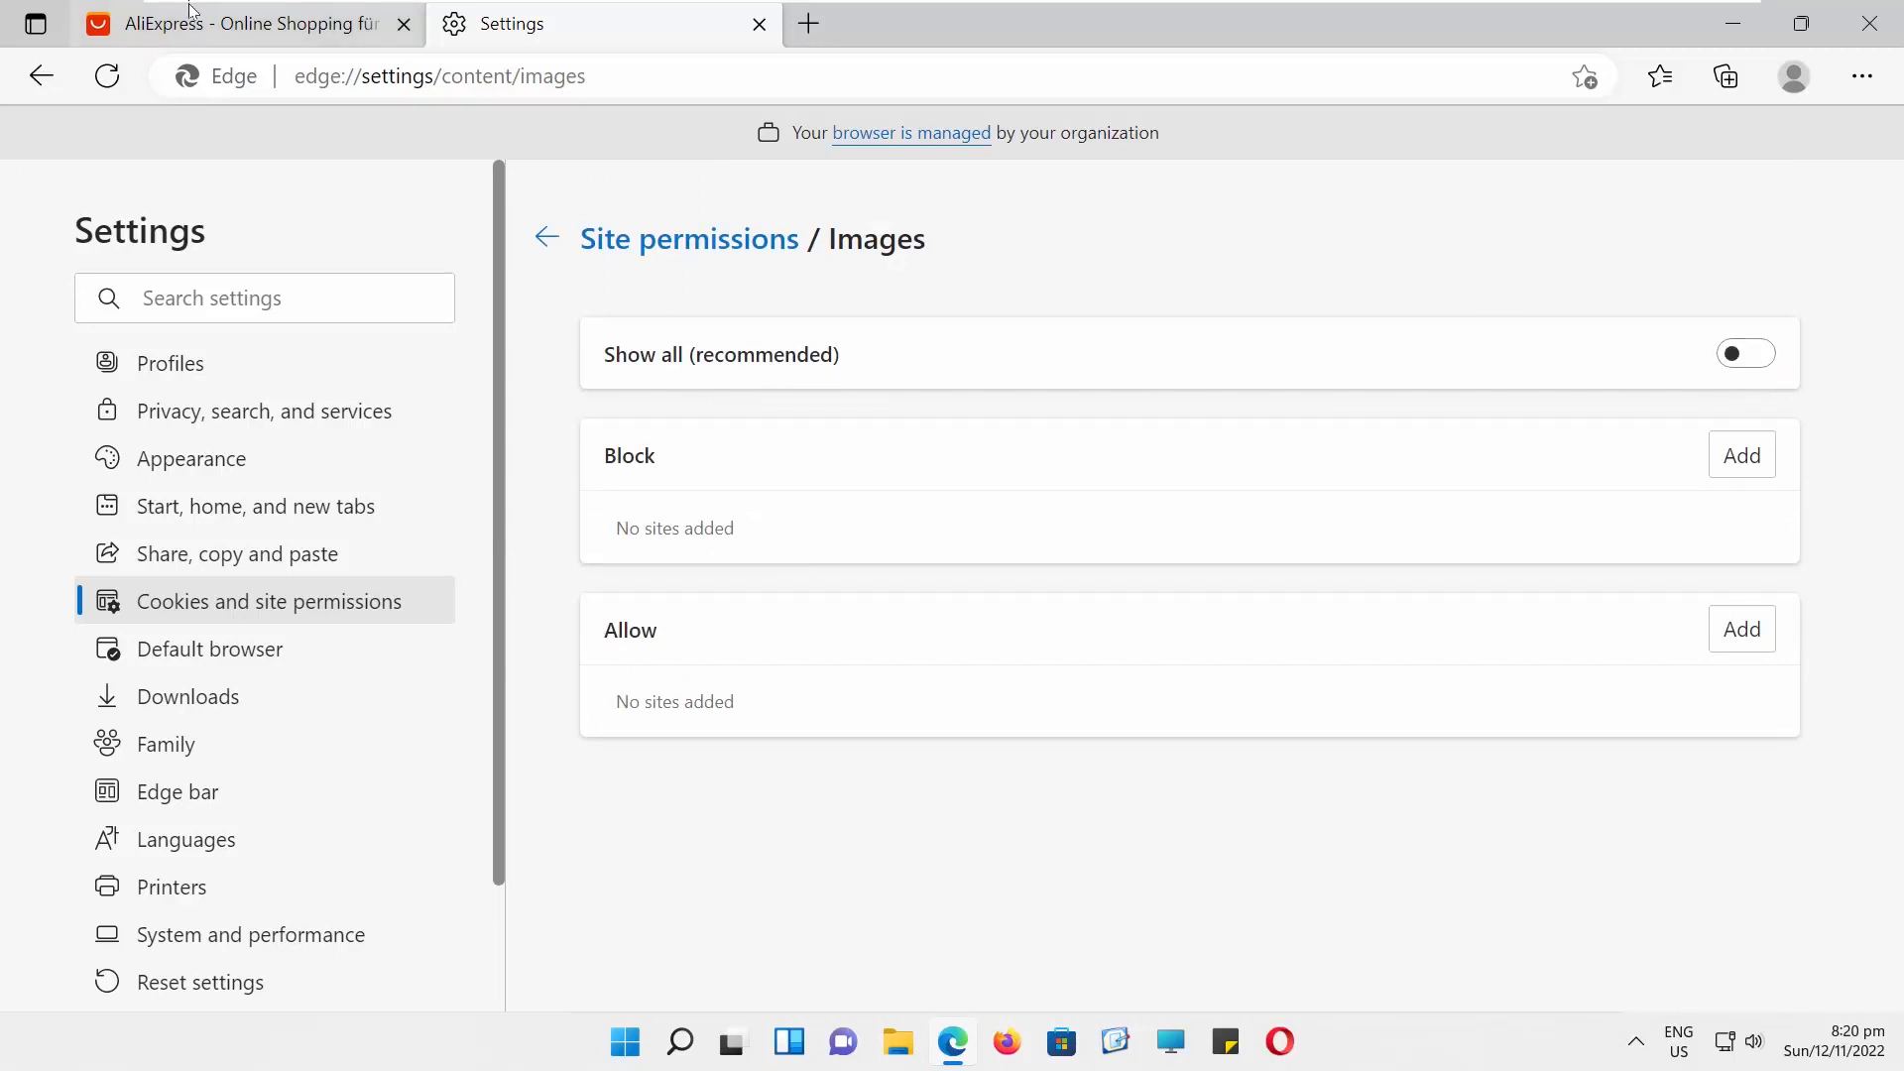
click(243, 23)
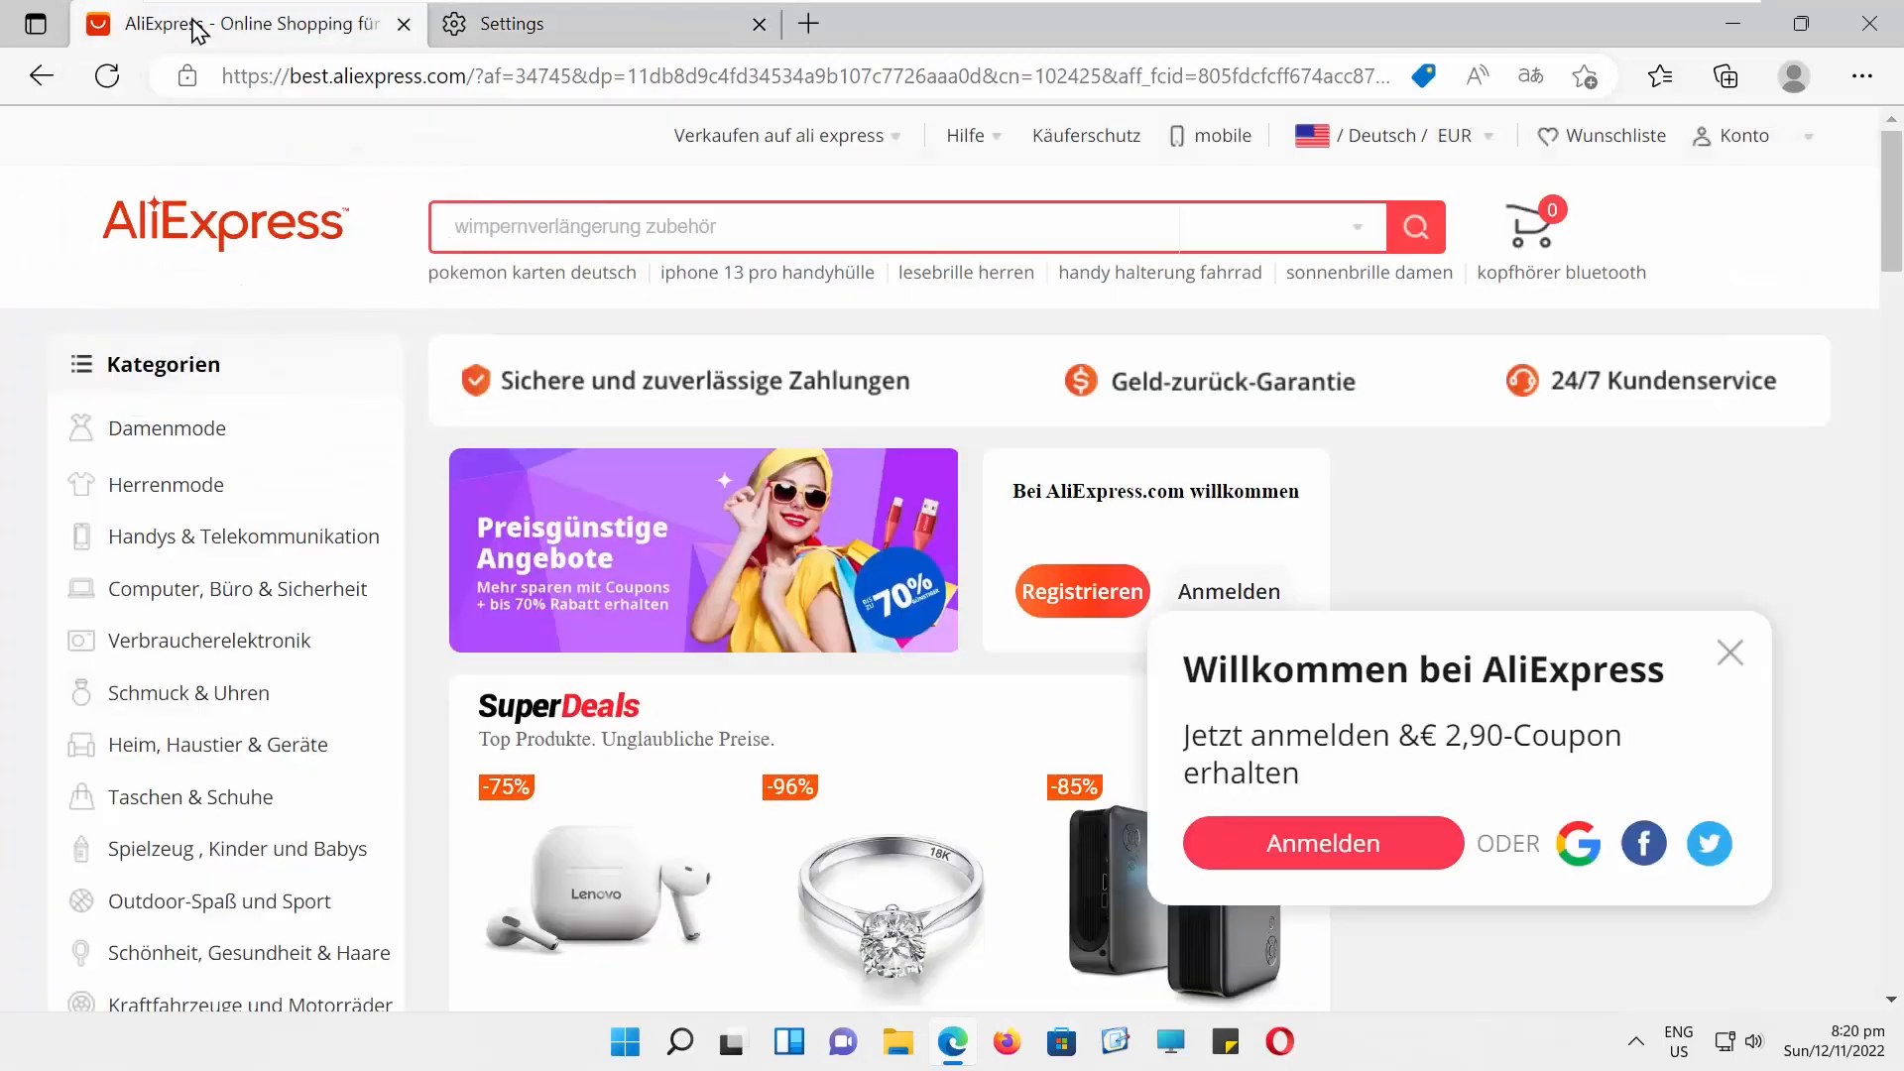
Reload AliExpress, scroll to confirm products show without pictures, then return to the Settings tab
click(1529, 75)
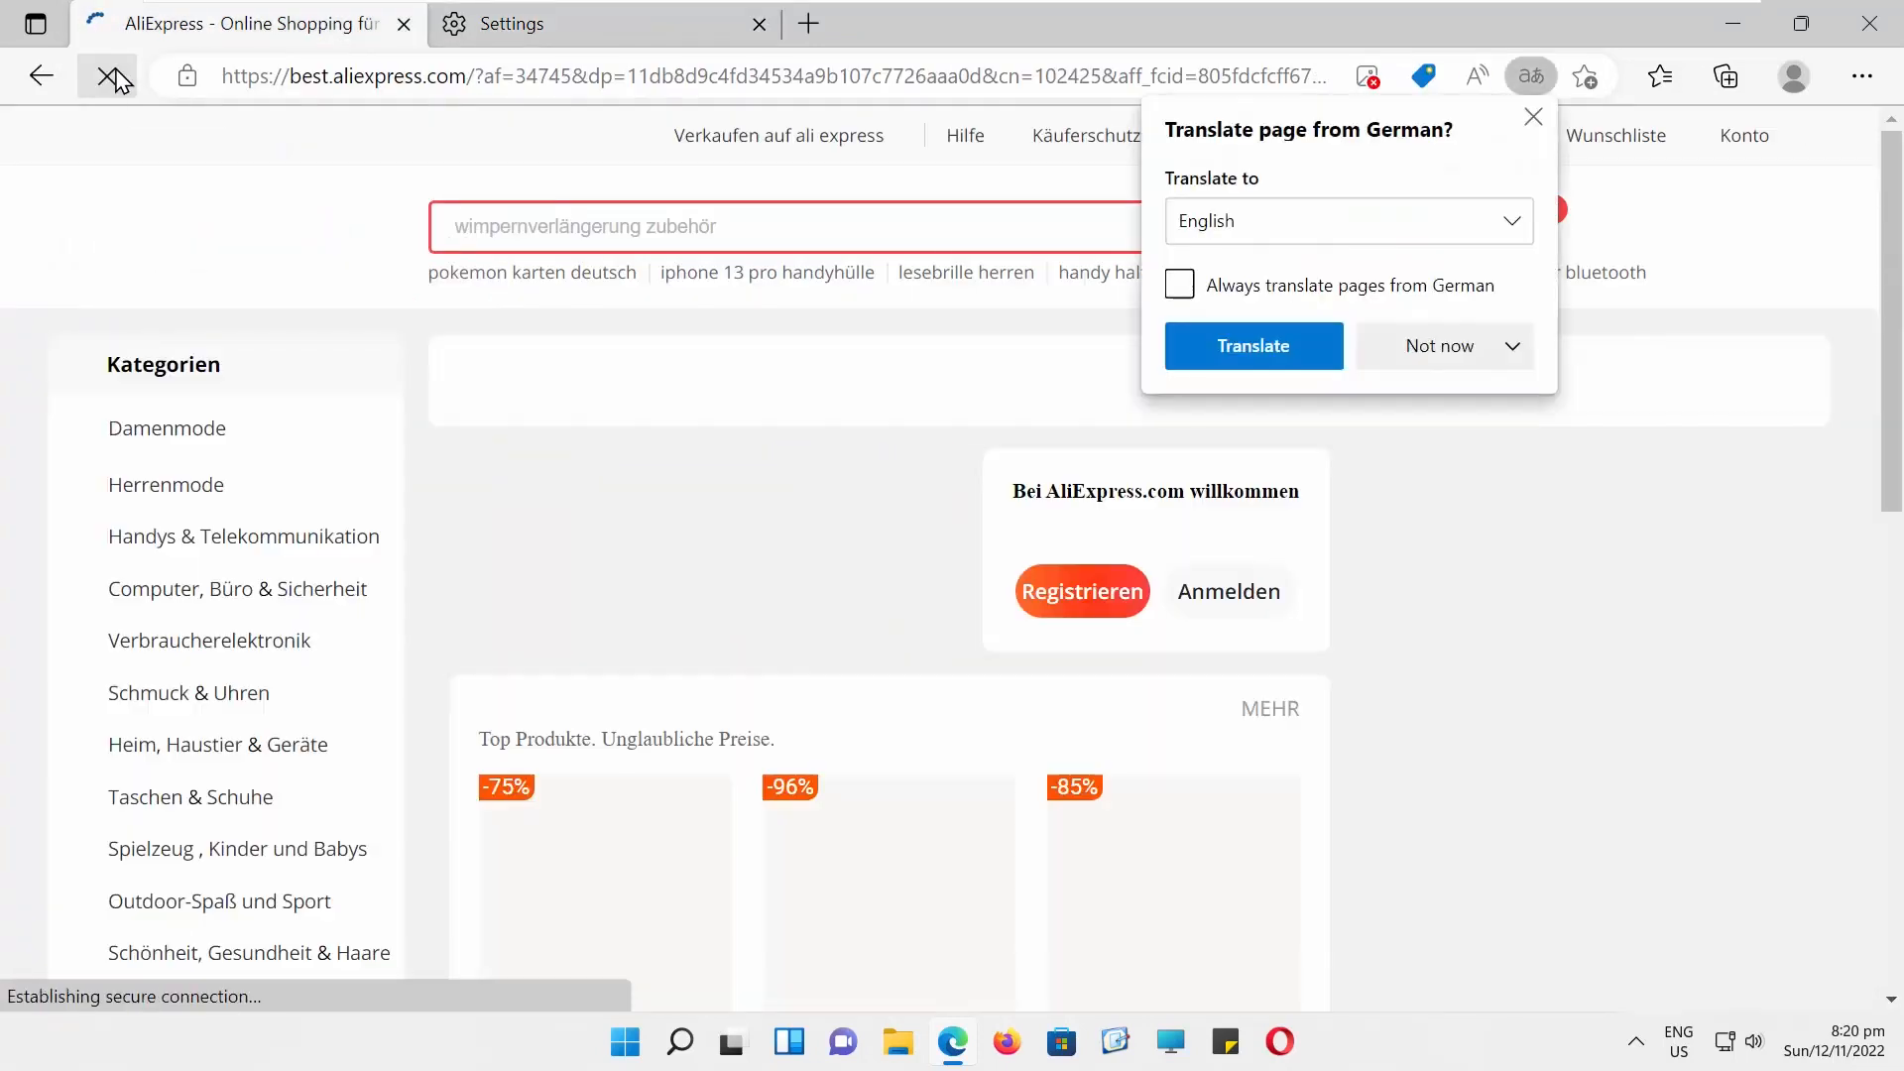
scroll(down, 3)
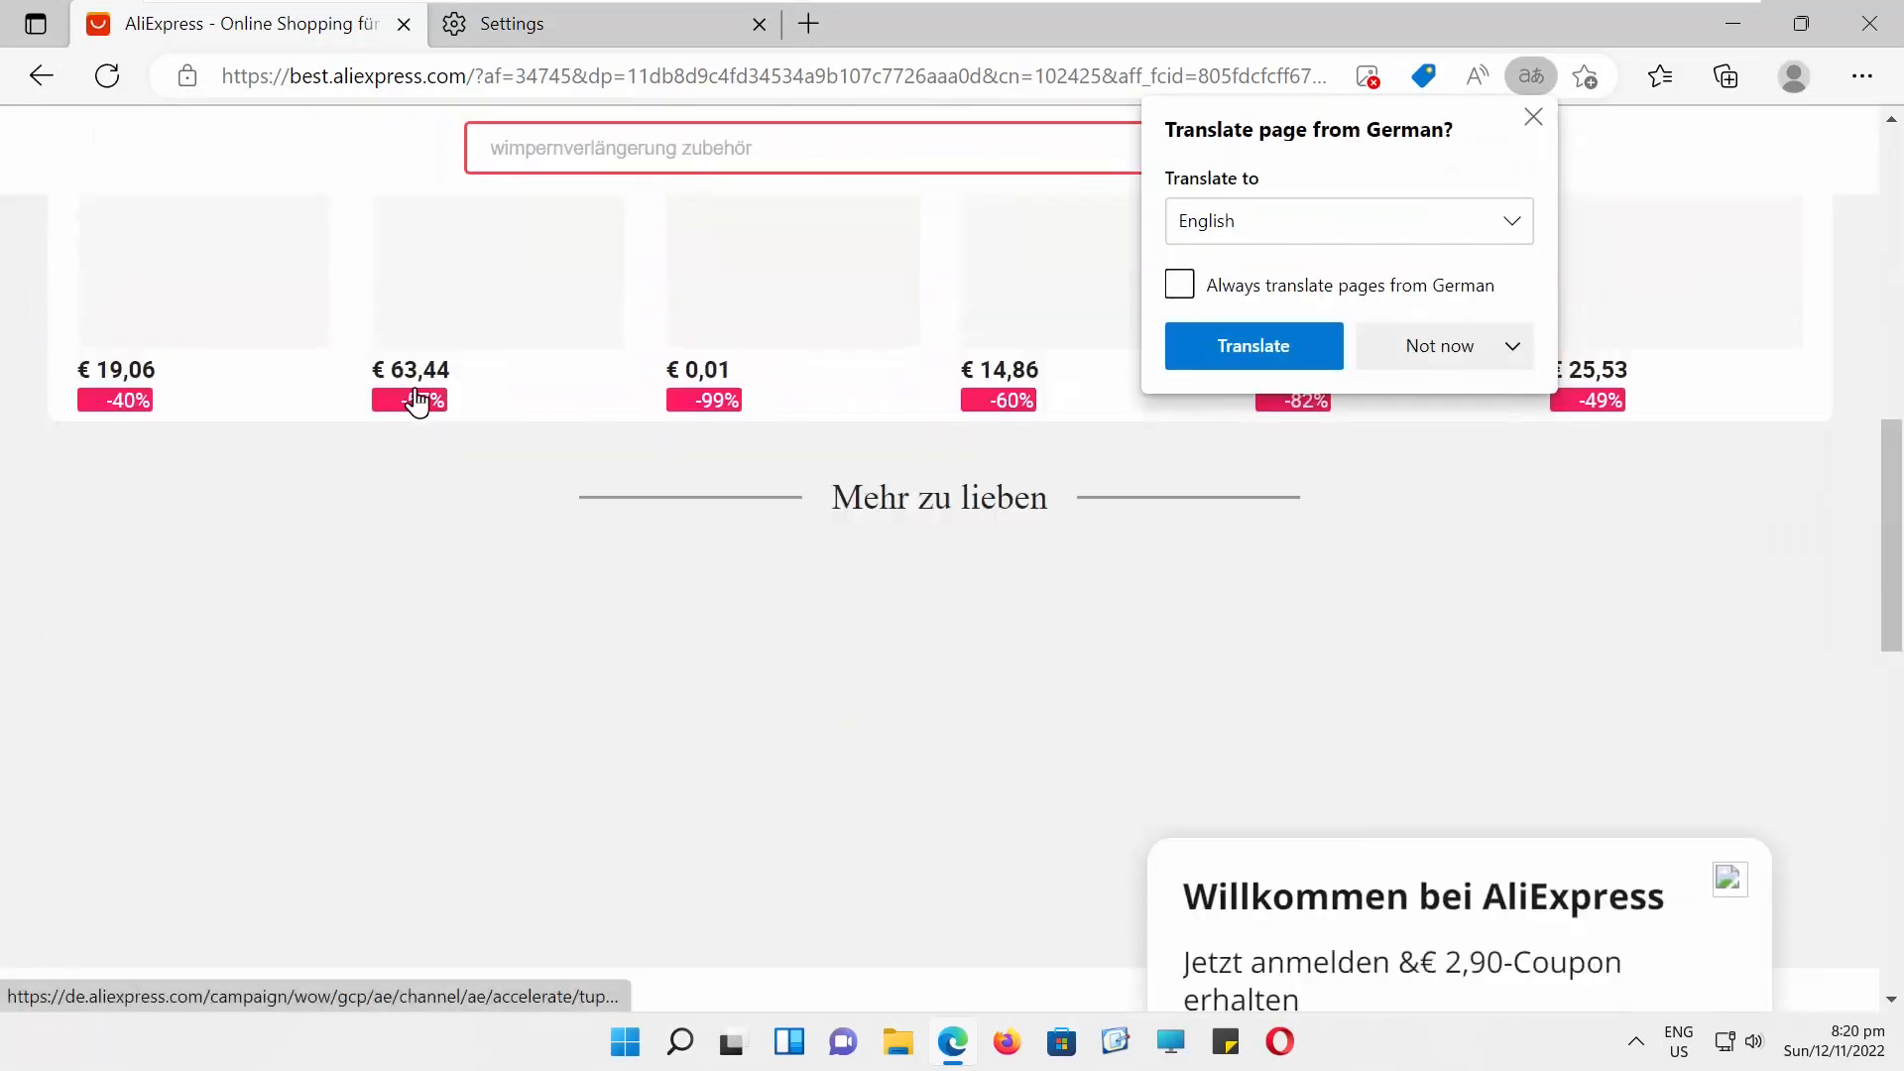
scroll(down, 3)
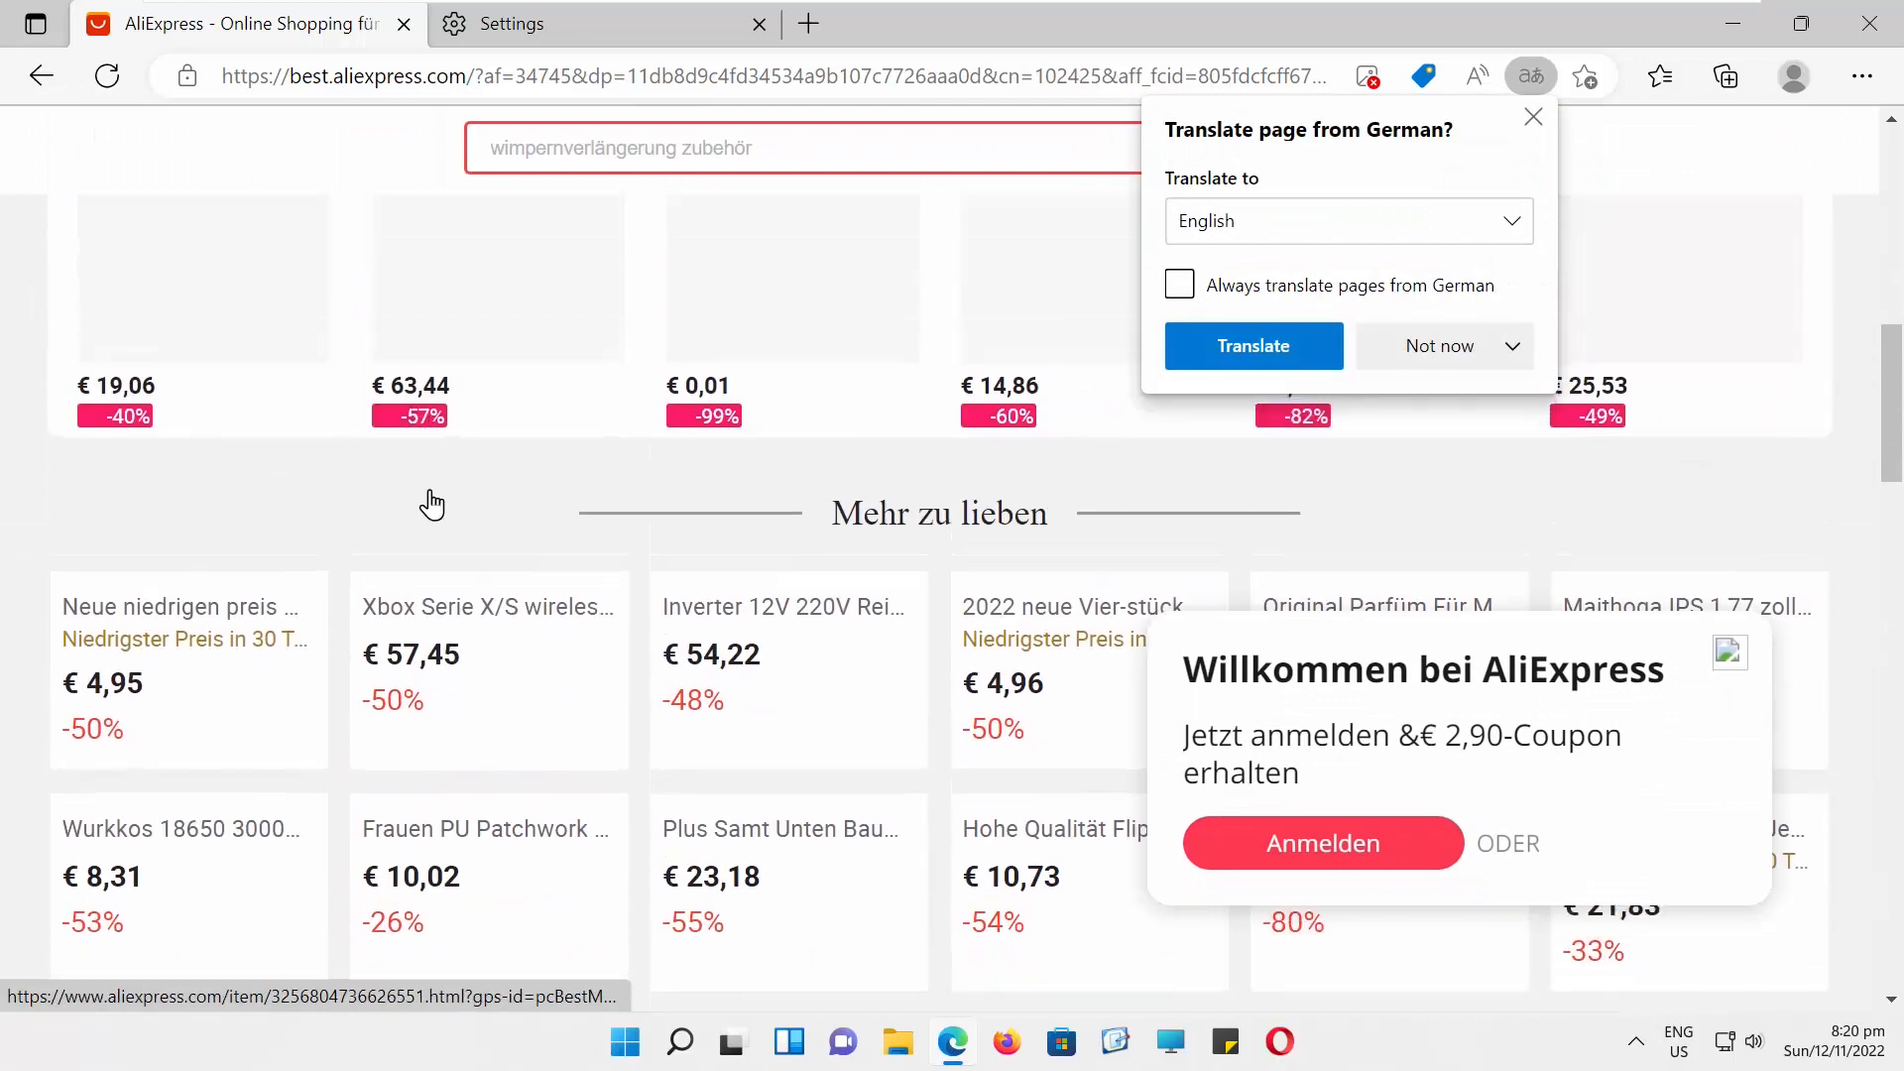
click(510, 23)
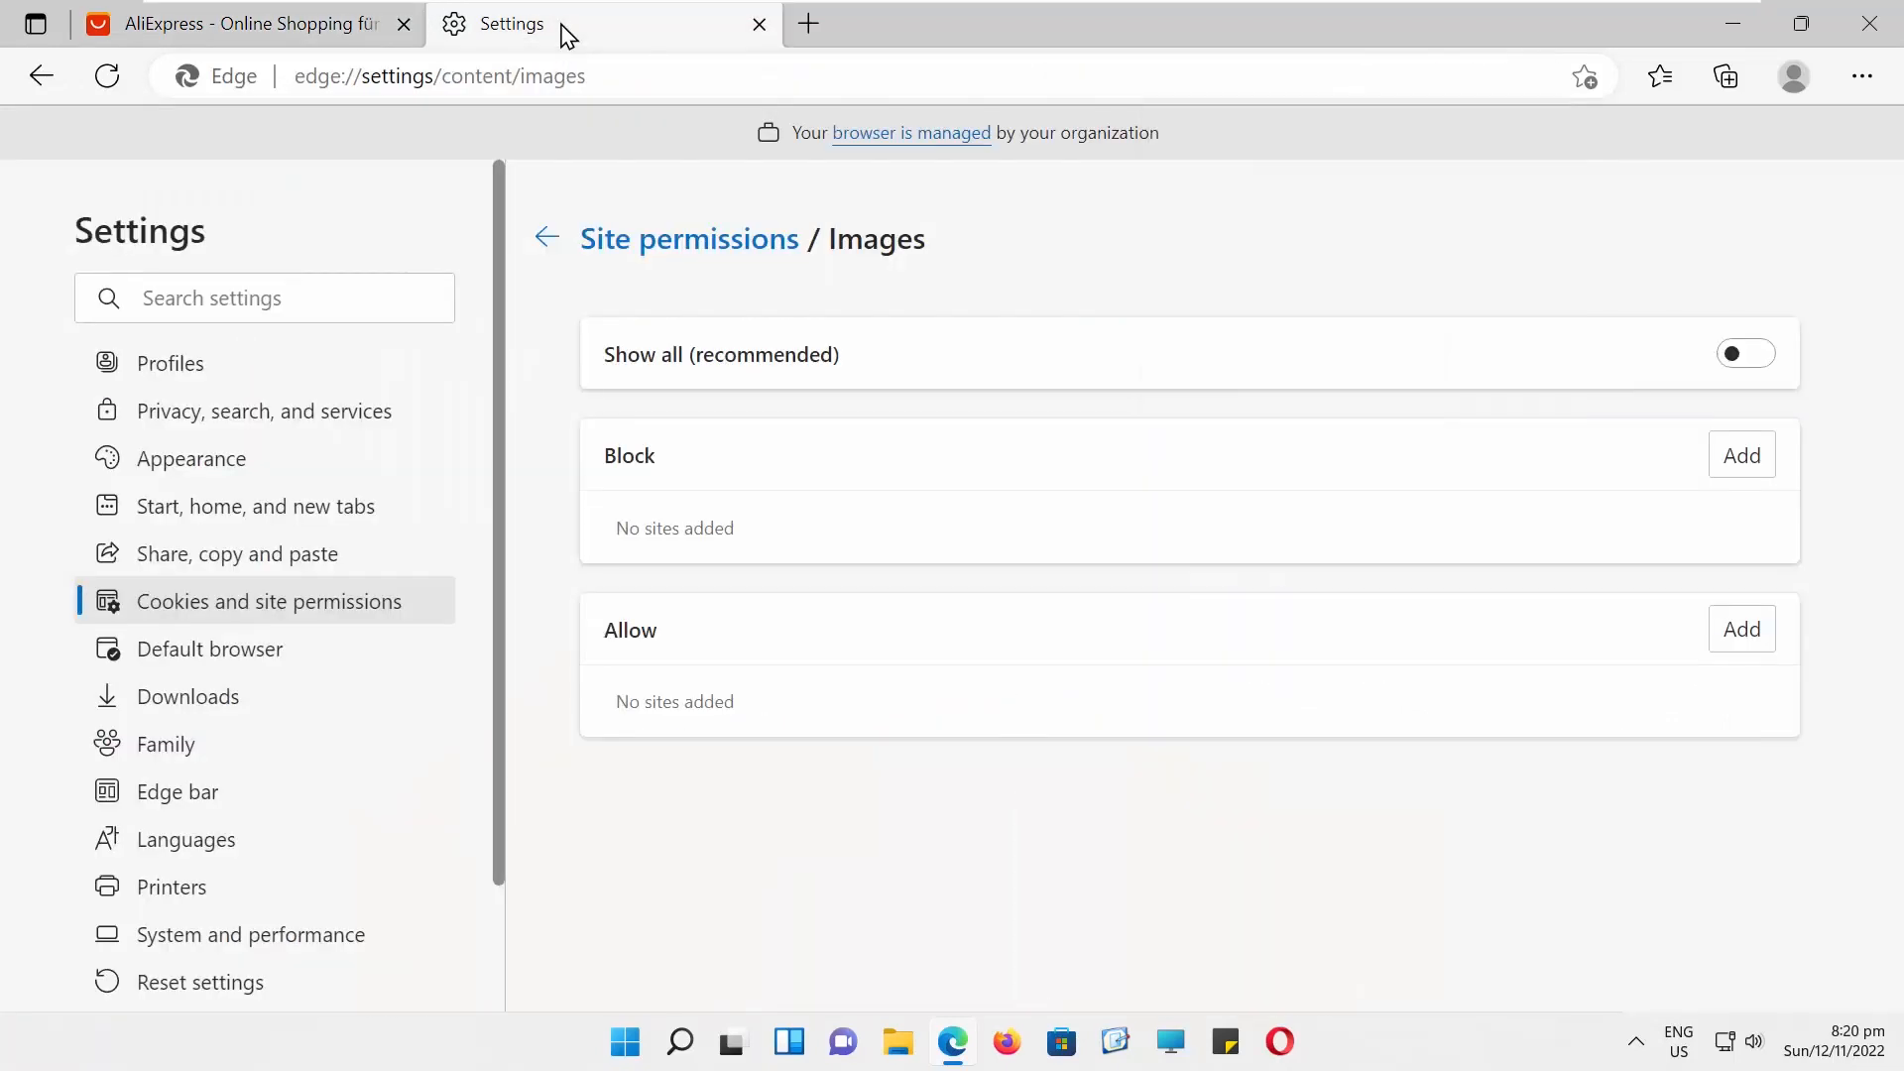
Turn 'Show all' images back on, dismiss the Block add-site dialog, and reload AliExpress
click(1745, 353)
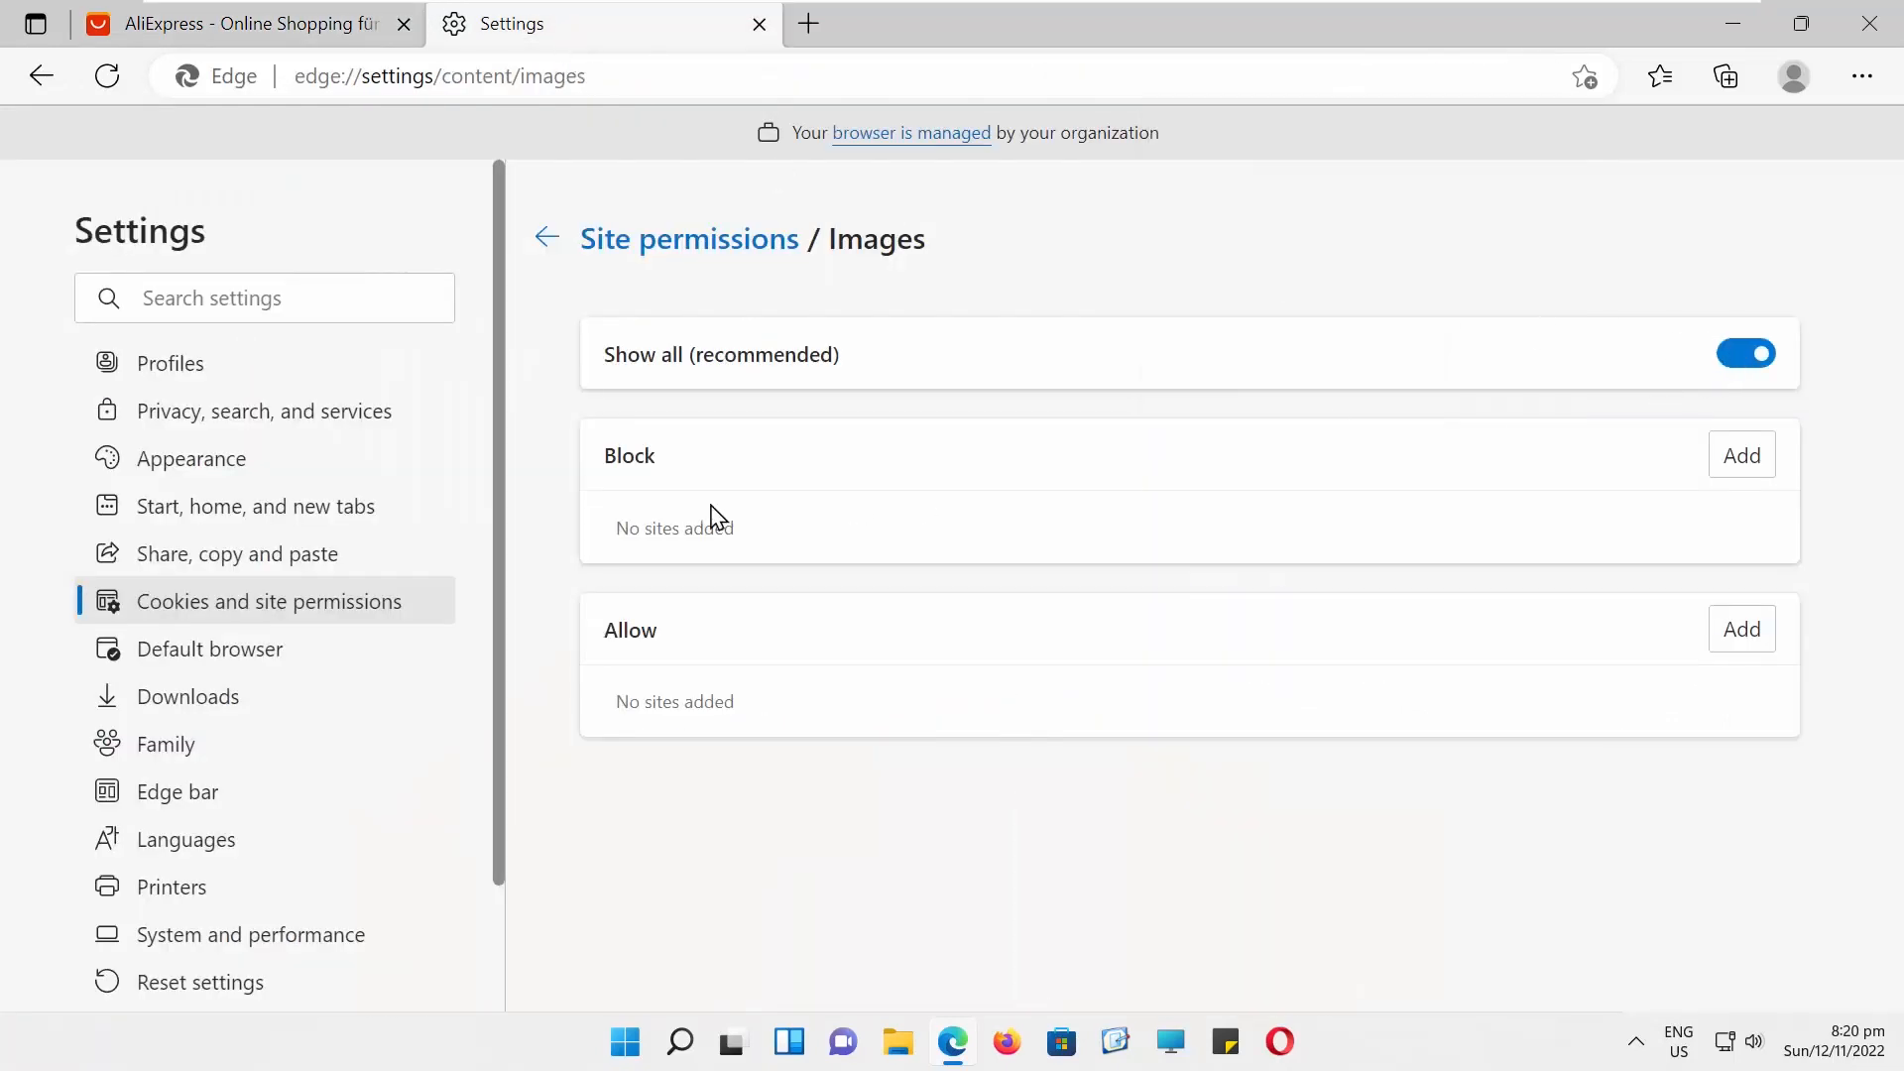
click(1740, 455)
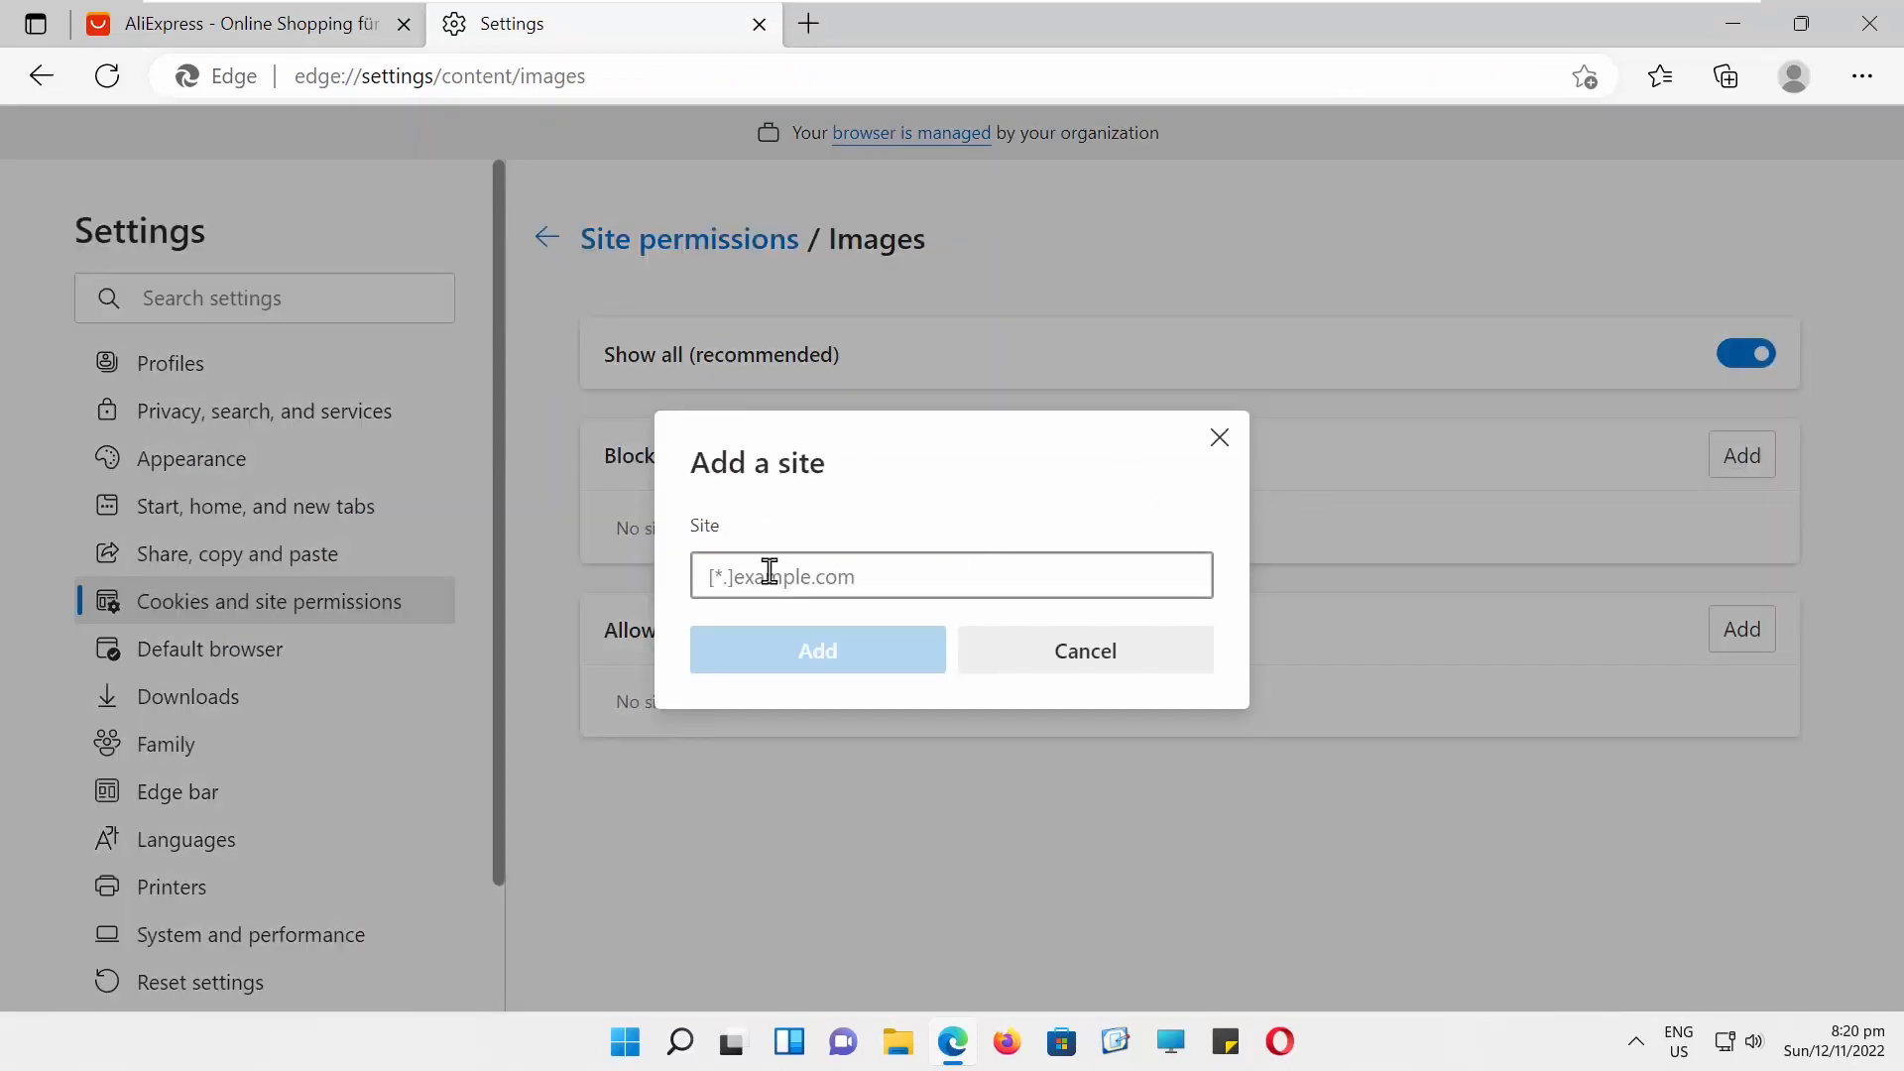
click(1084, 650)
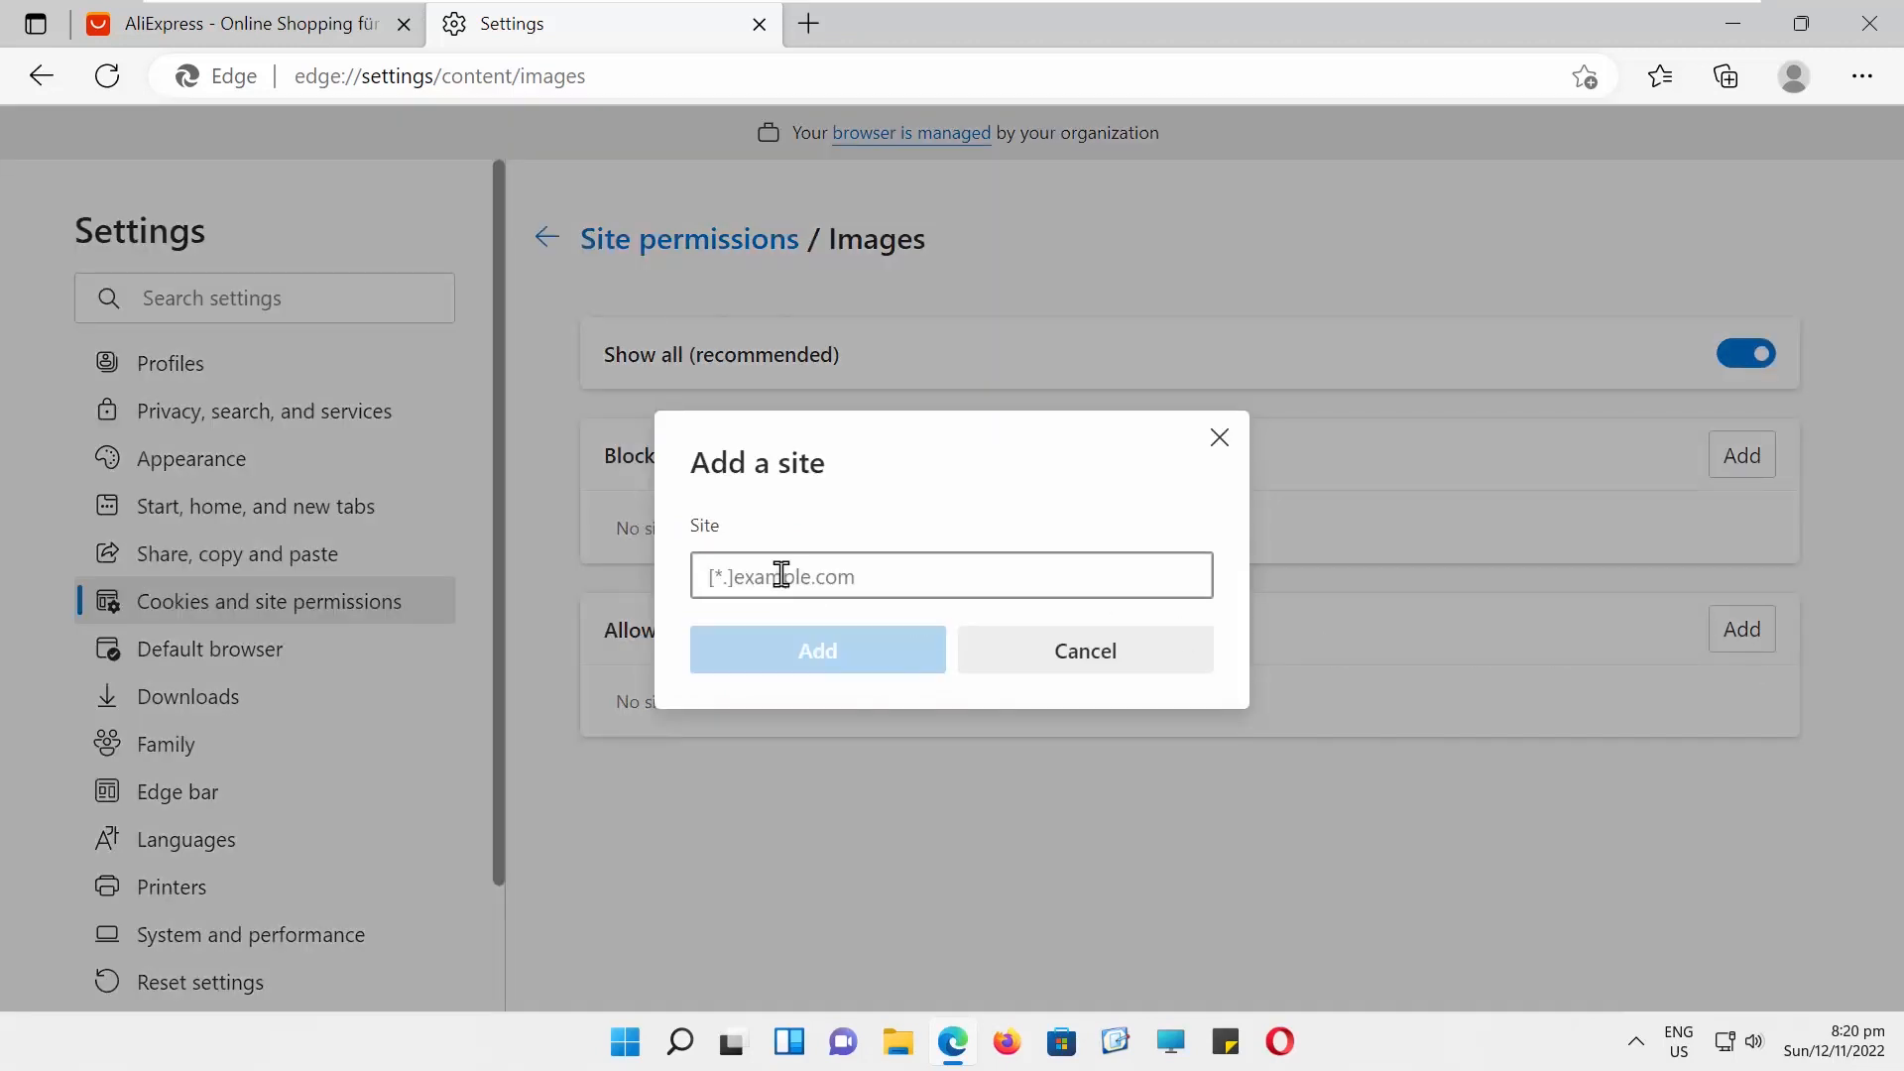
click(1084, 649)
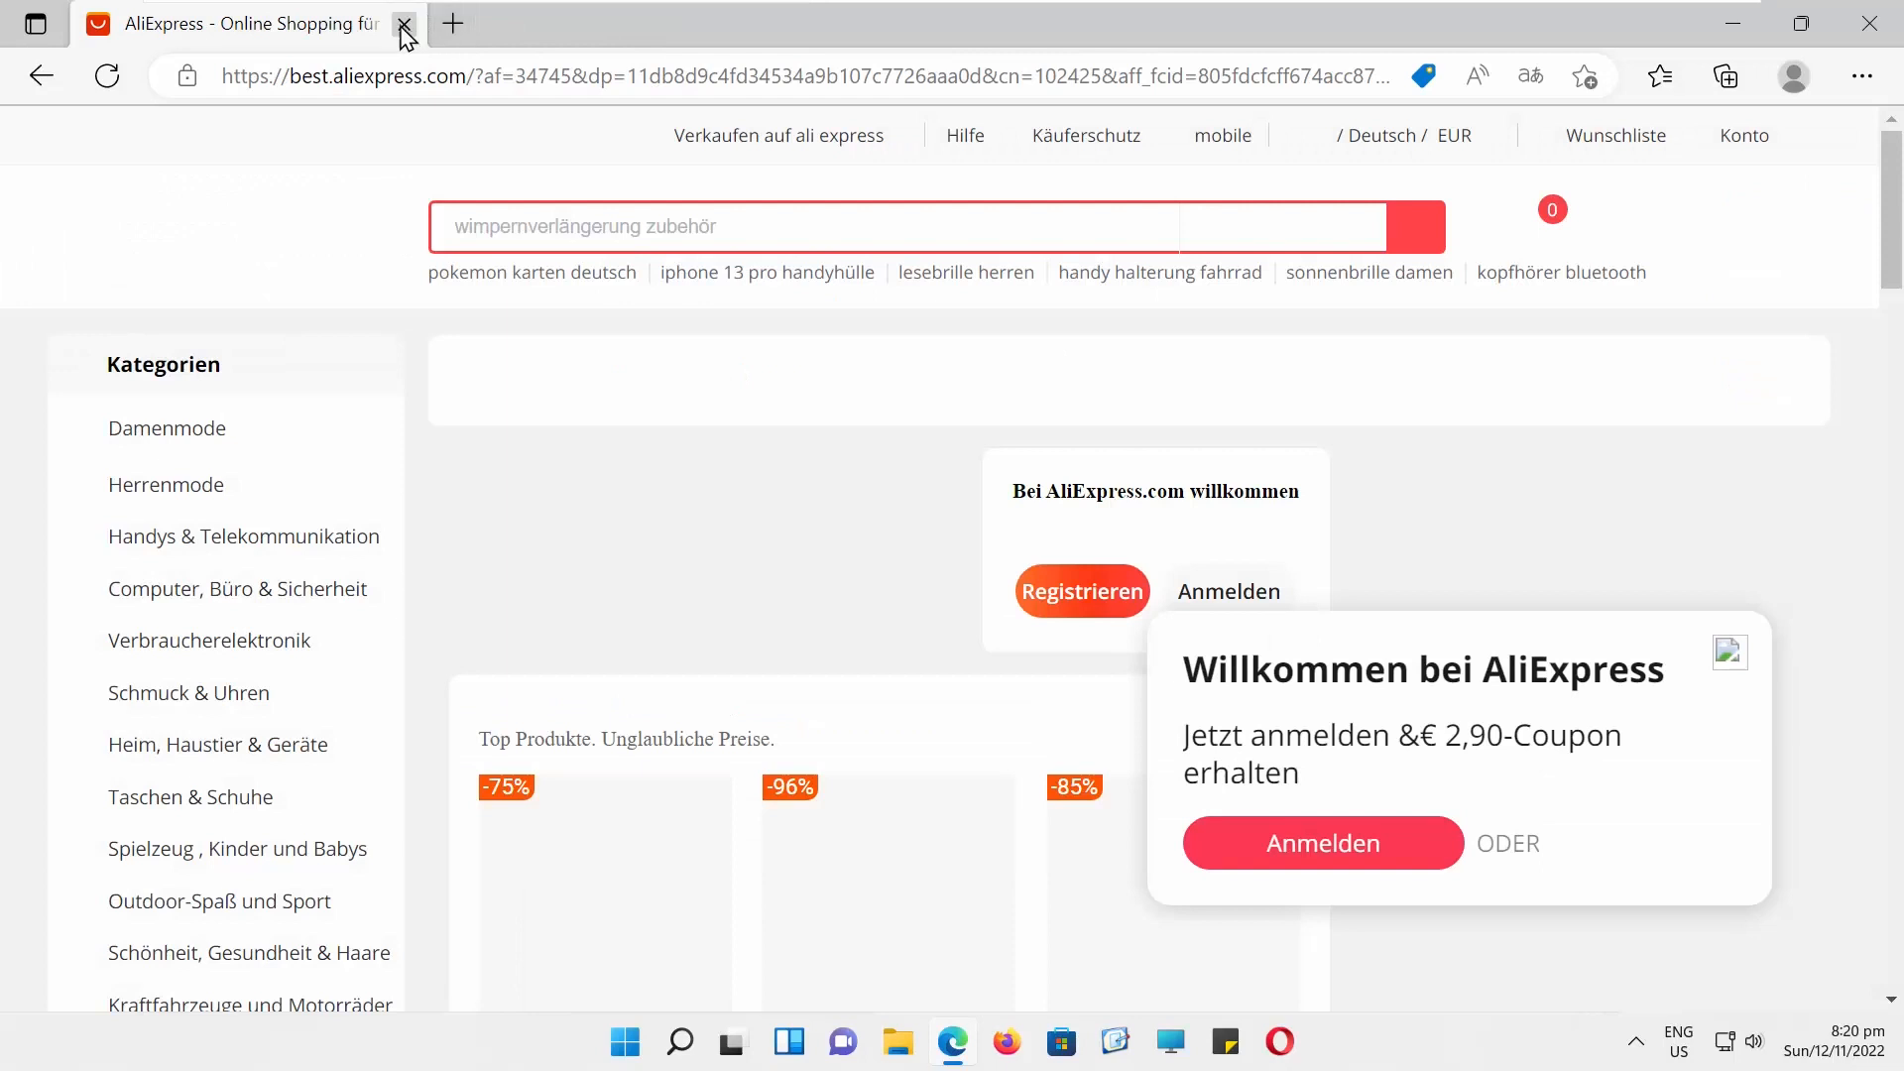
click(1529, 76)
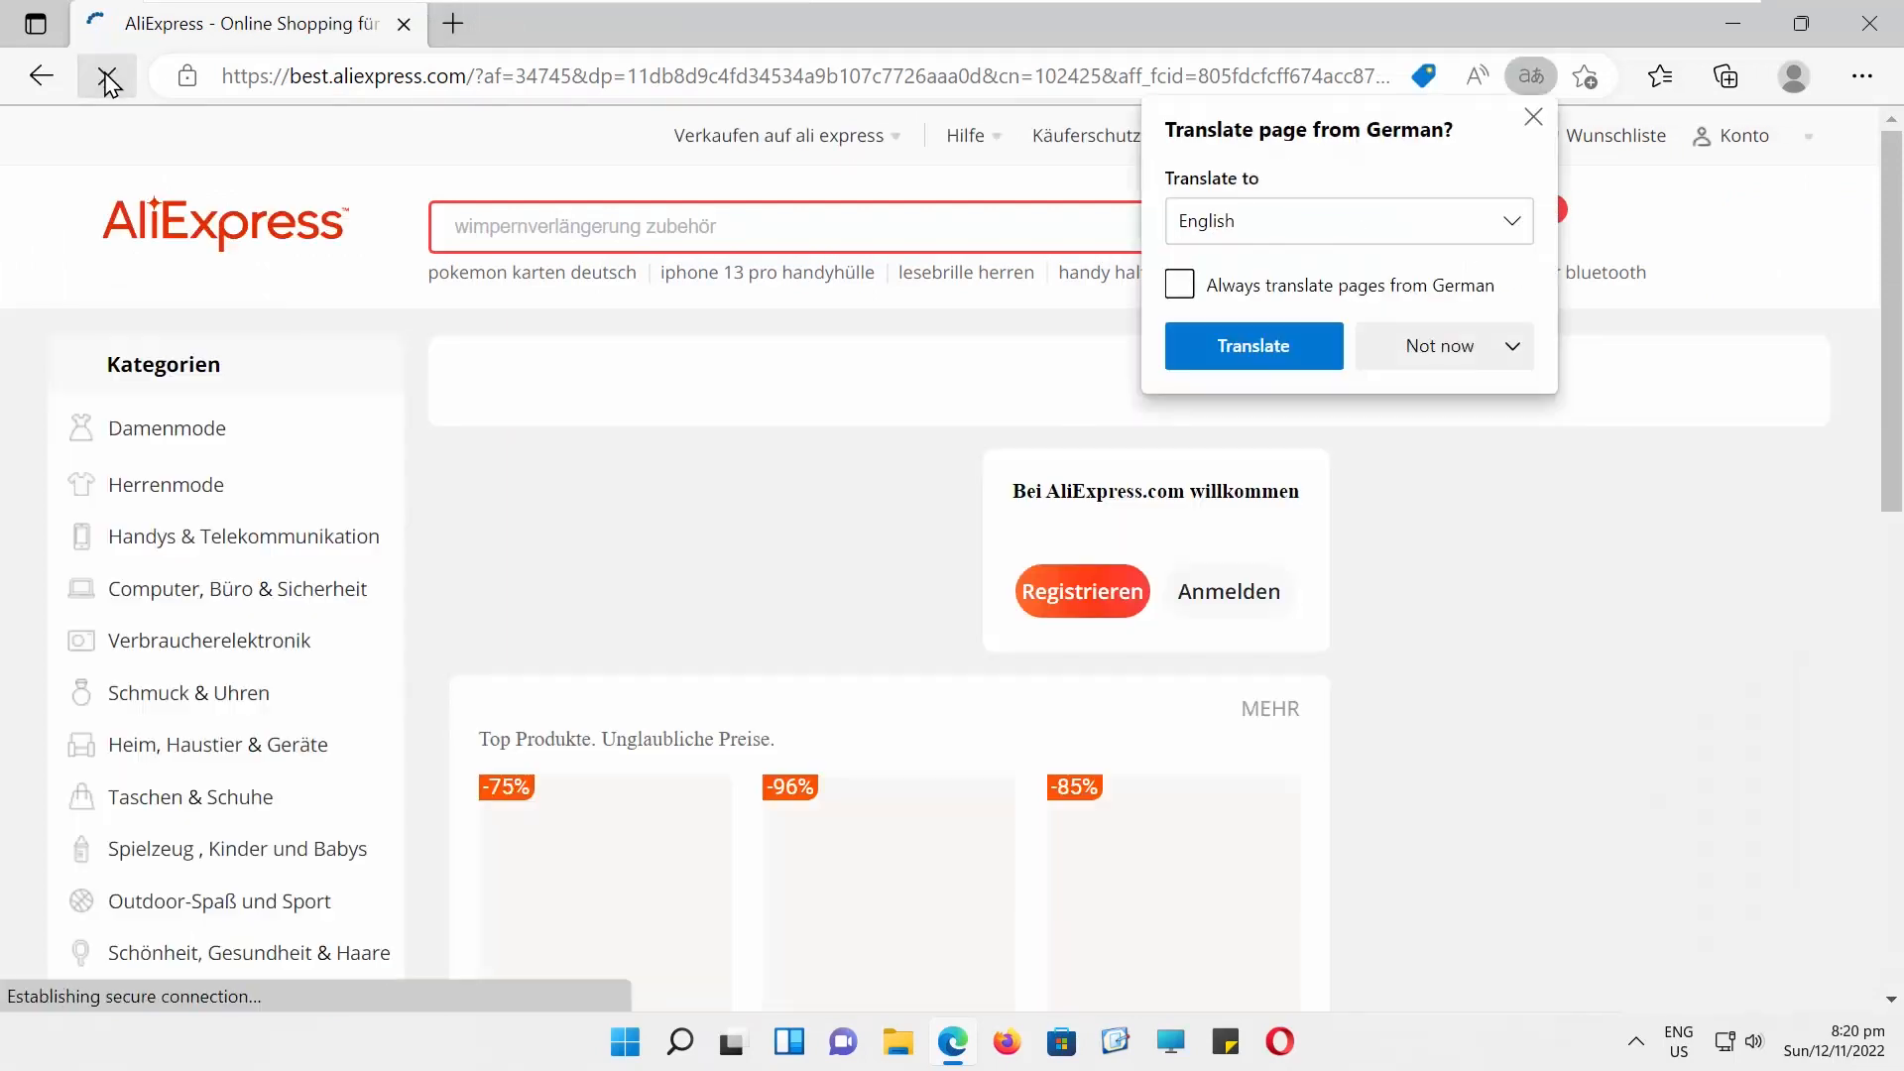